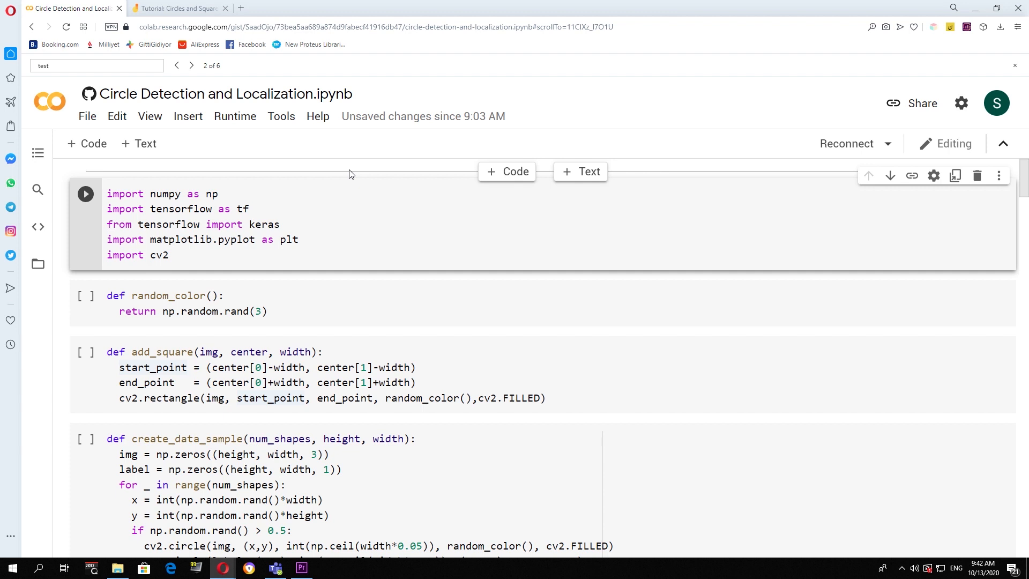
# Step: Switch to the Jamboard tutorial and point out the red circles in the example shapes image
pyautogui.click(180, 9)
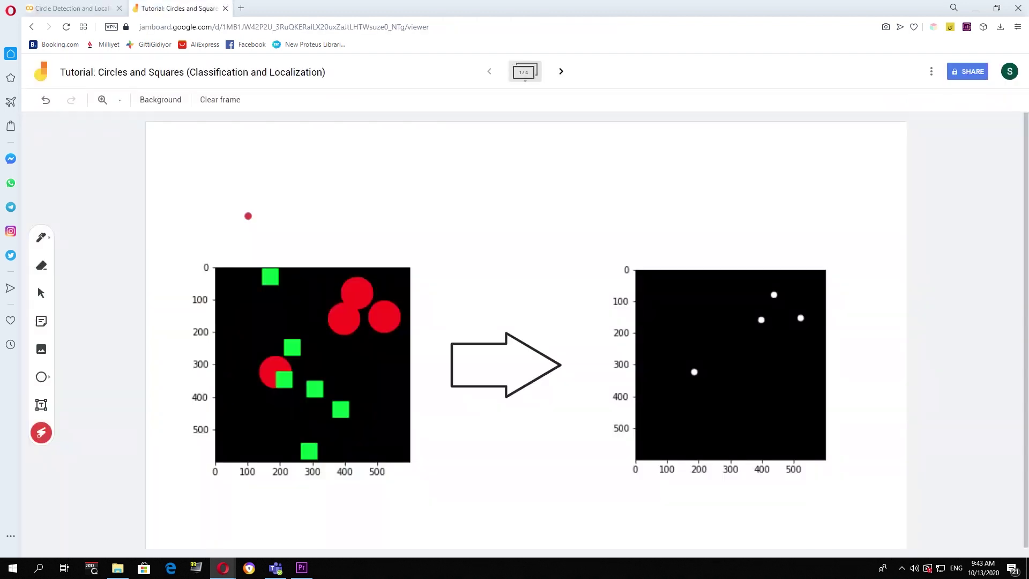
pyautogui.moveTo(247, 215); pyautogui.dragTo(276, 276)
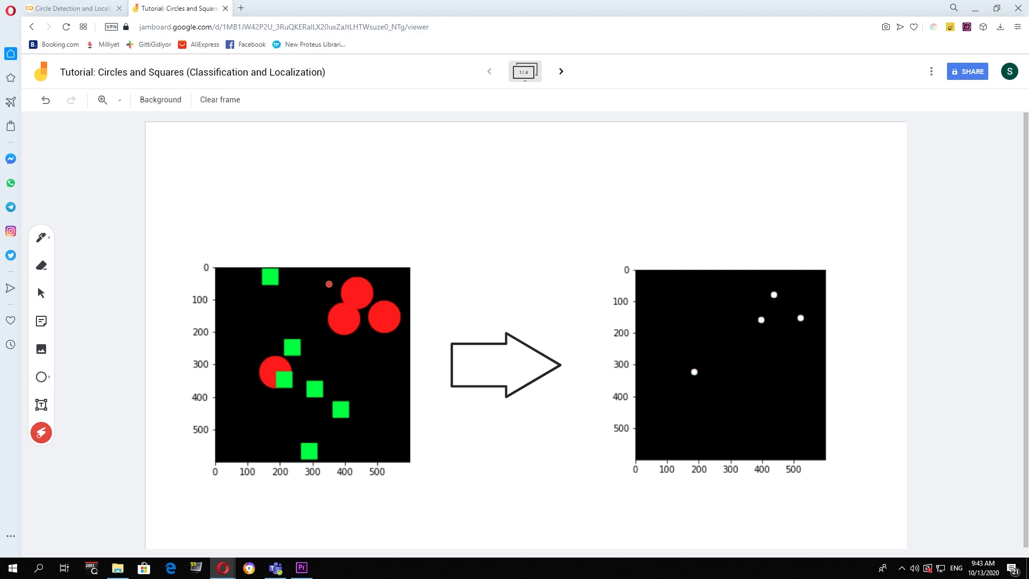
# Step: Flip between frames 1 and 2, settling on the five-step plan from dataset generation to evaluation
pyautogui.click(562, 70)
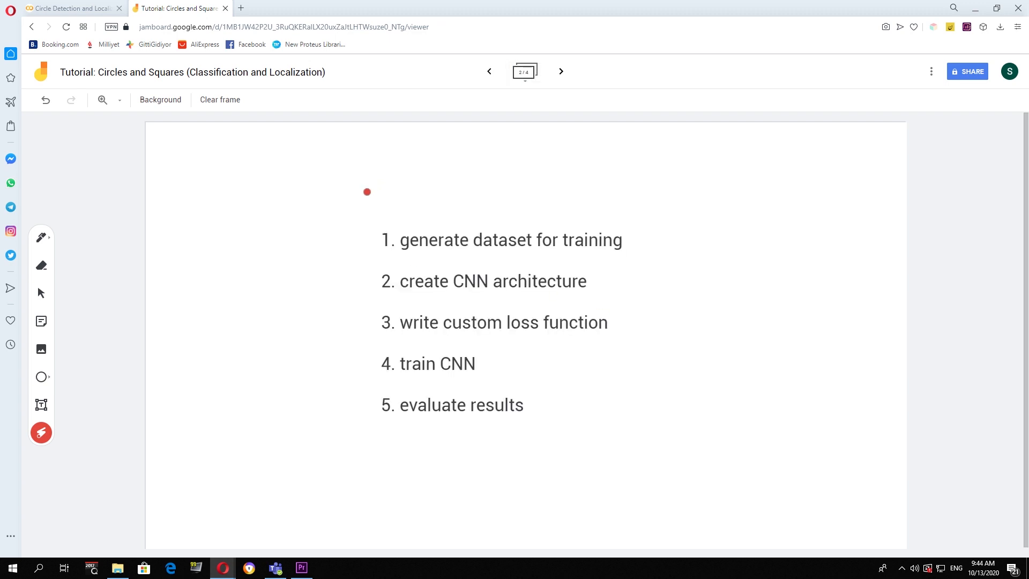
pyautogui.moveTo(629, 248)
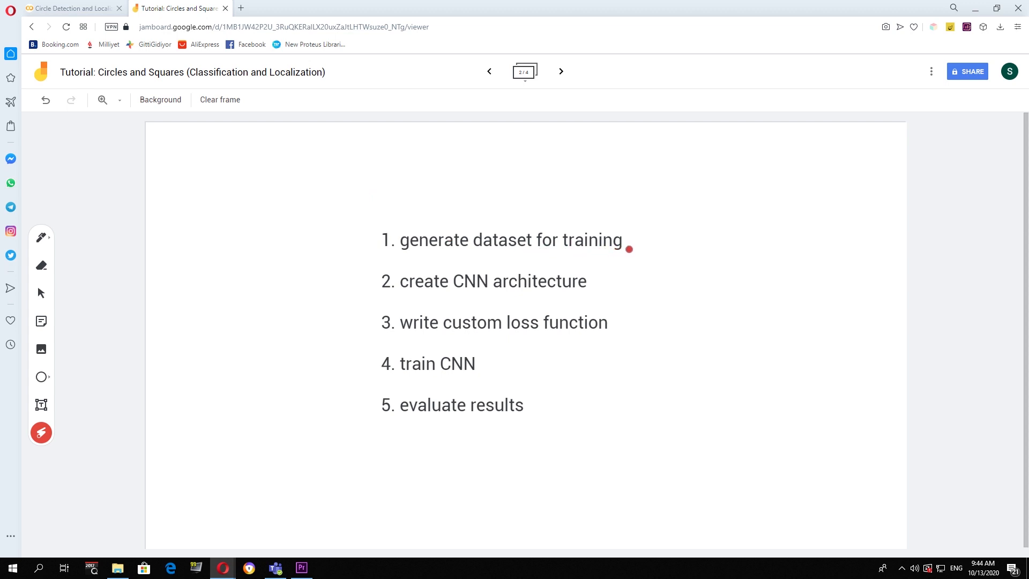
pyautogui.click(489, 71)
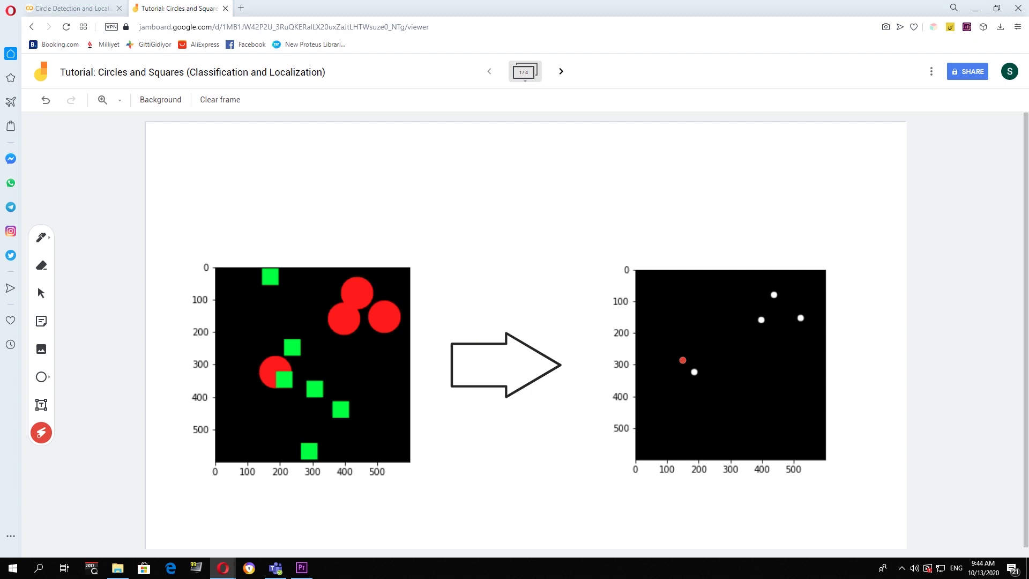
pyautogui.click(561, 71)
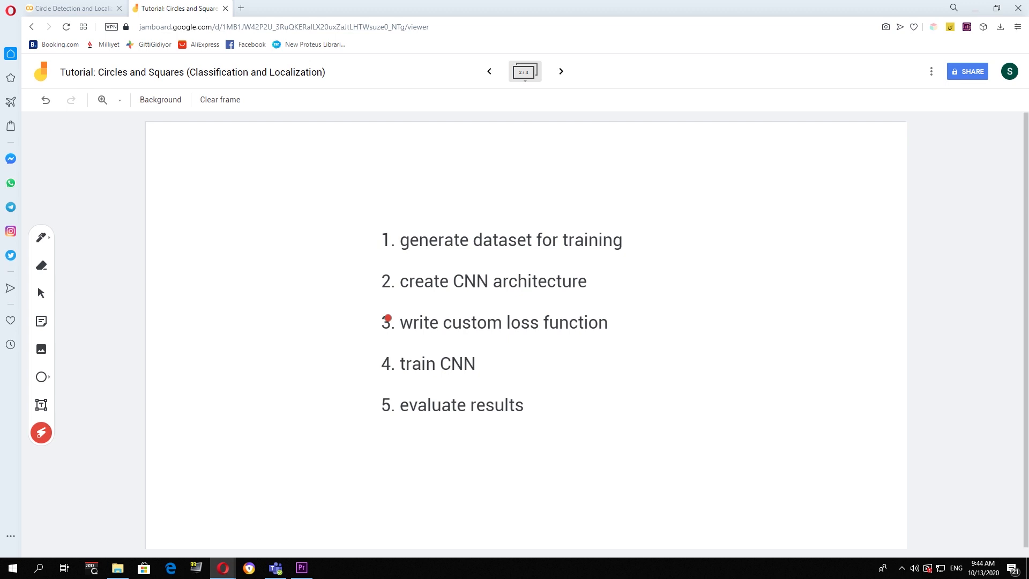
pyautogui.moveTo(396, 287)
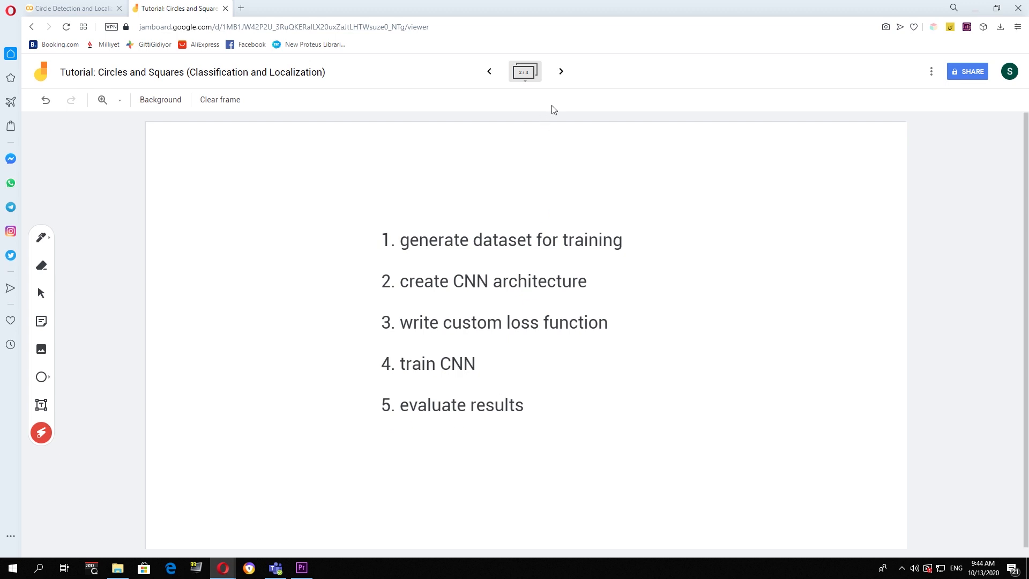
pyautogui.click(543, 203)
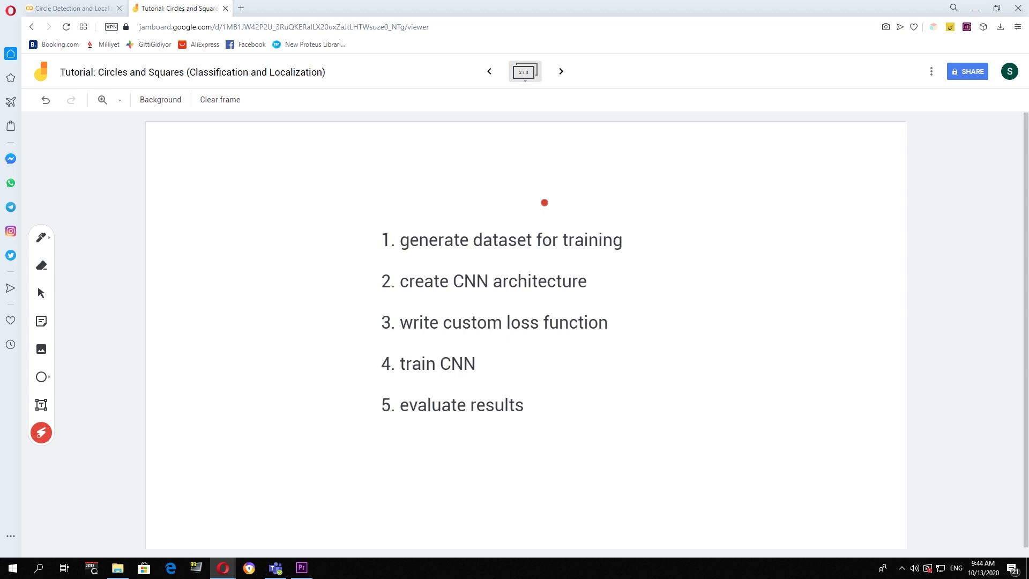
# Step: Move to frame 3 and point out the CNN weights, predicted mask and input side of the pipeline diagram
pyautogui.click(561, 71)
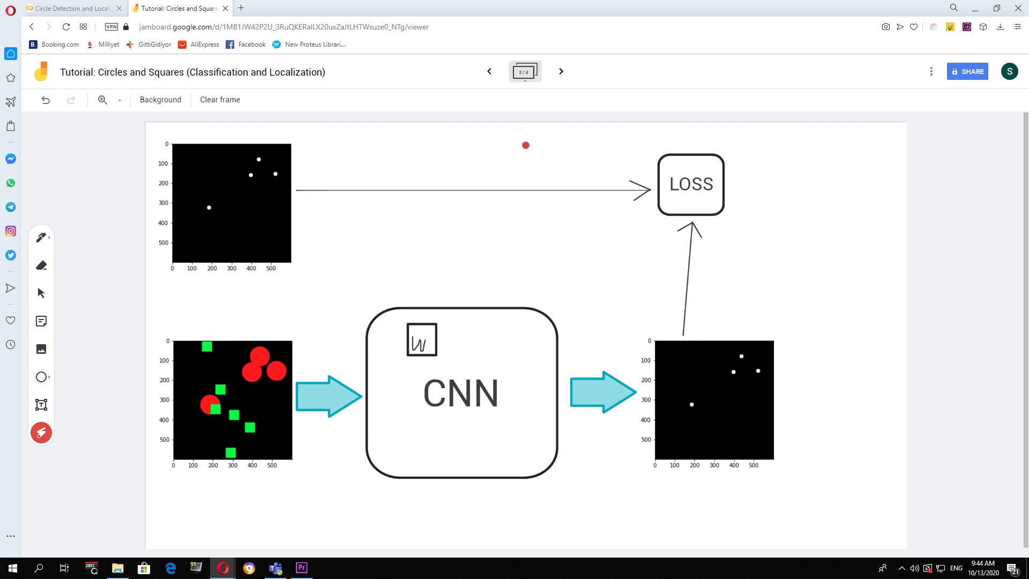
pyautogui.moveTo(525, 144); pyautogui.dragTo(231, 318)
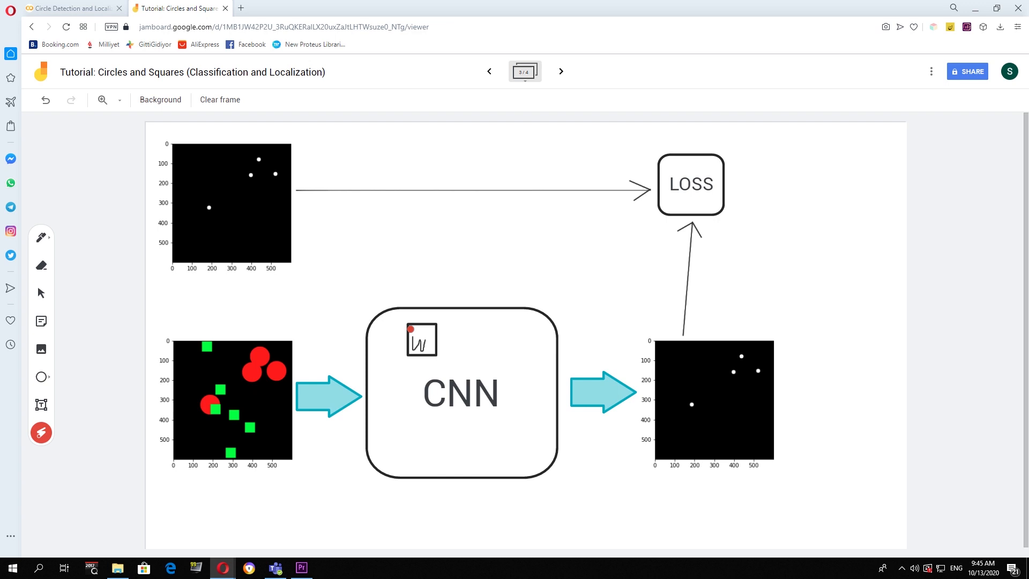
pyautogui.moveTo(410, 328); pyautogui.dragTo(432, 354)
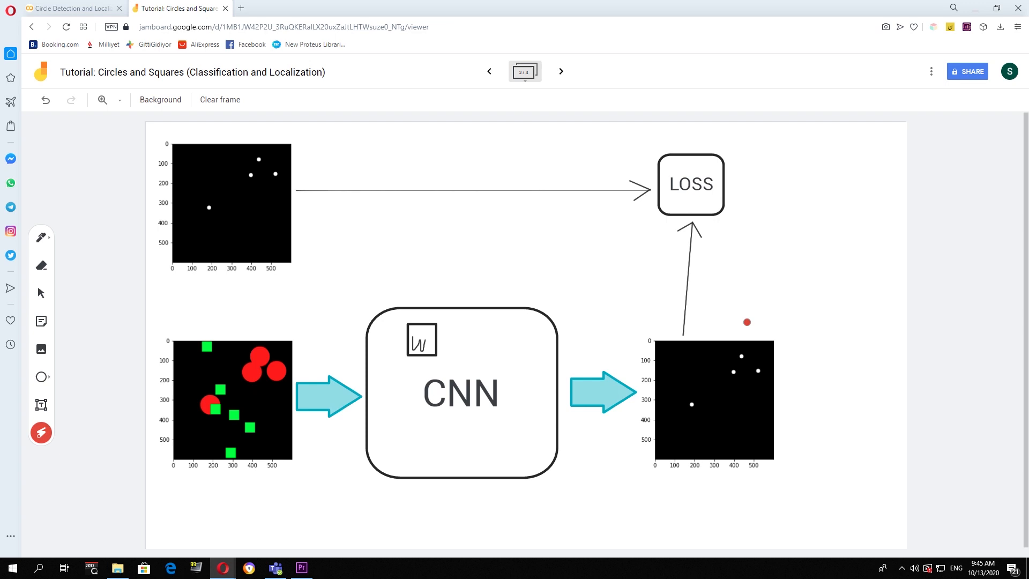
pyautogui.moveTo(745, 321); pyautogui.dragTo(779, 392)
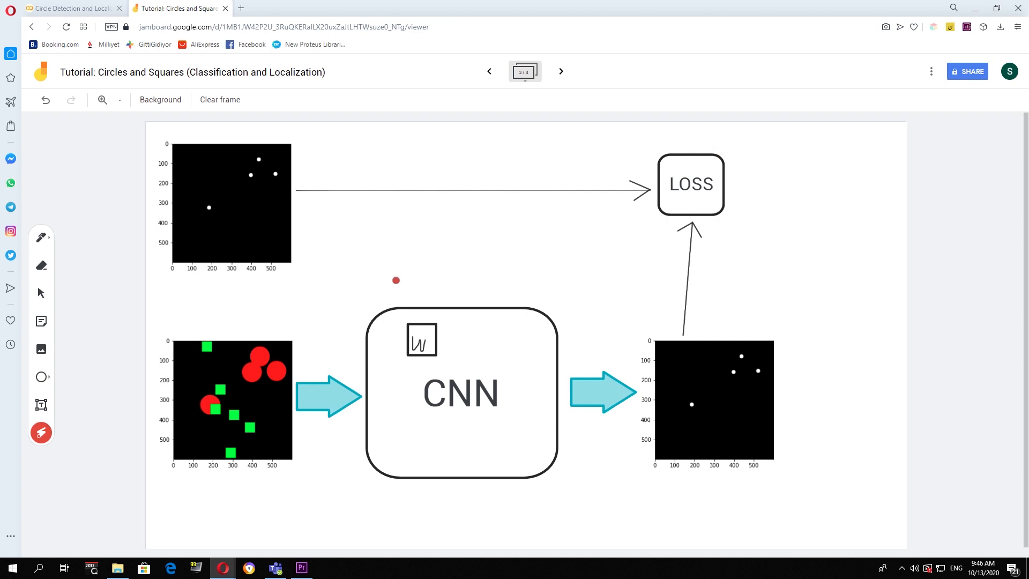
pyautogui.moveTo(395, 280); pyautogui.dragTo(701, 162)
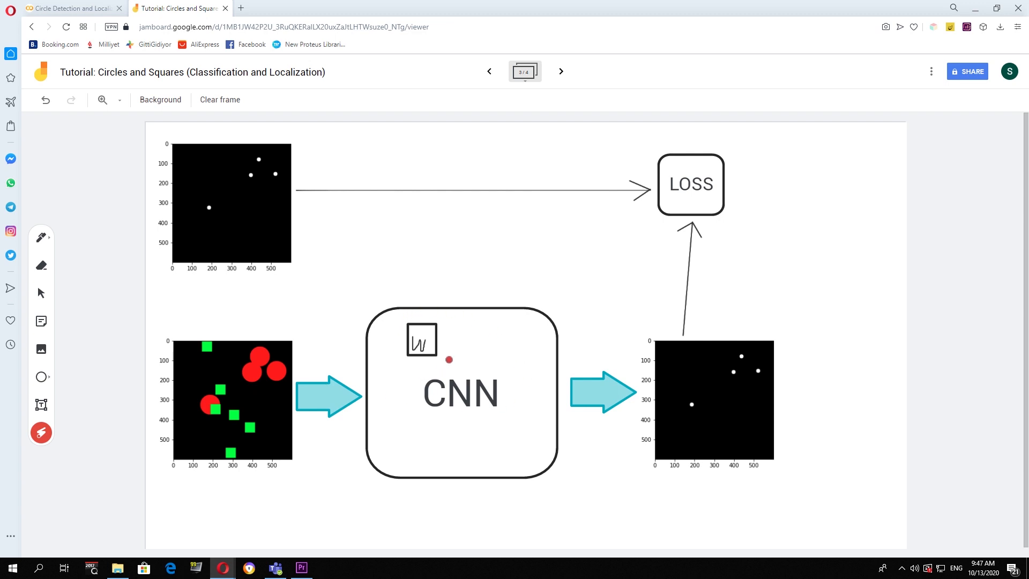
pyautogui.moveTo(368, 386)
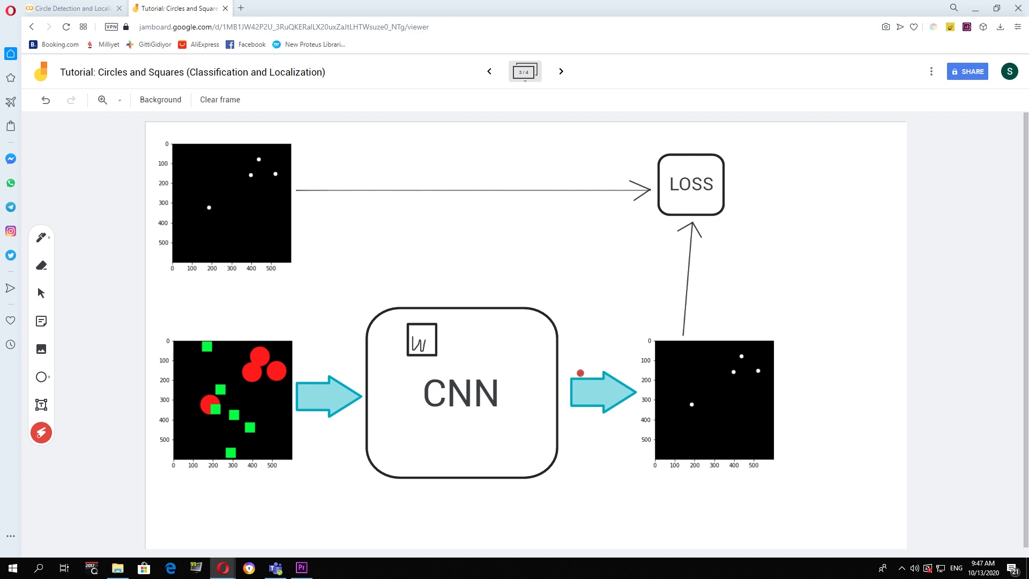
# Step: Bring up the create_data_sample cell that draws random circles and squares and marks circle centers
pyautogui.click(70, 9)
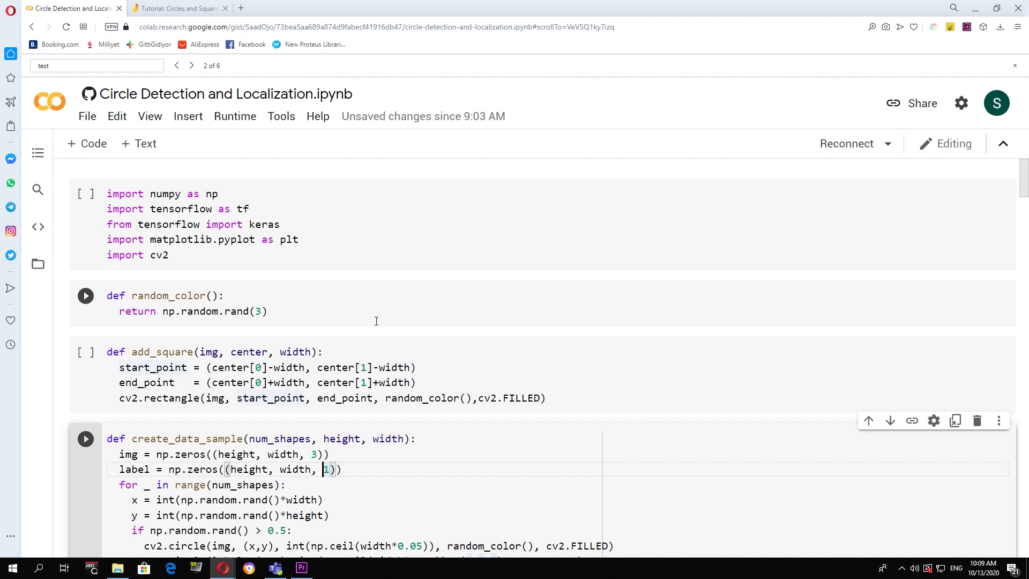
pyautogui.moveTo(371, 324)
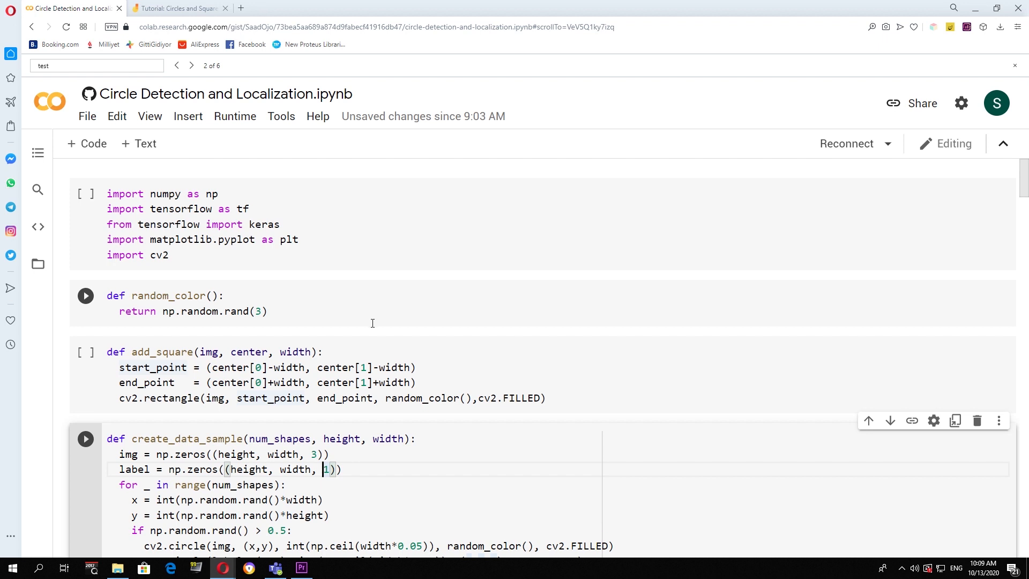
pyautogui.scroll(-3)
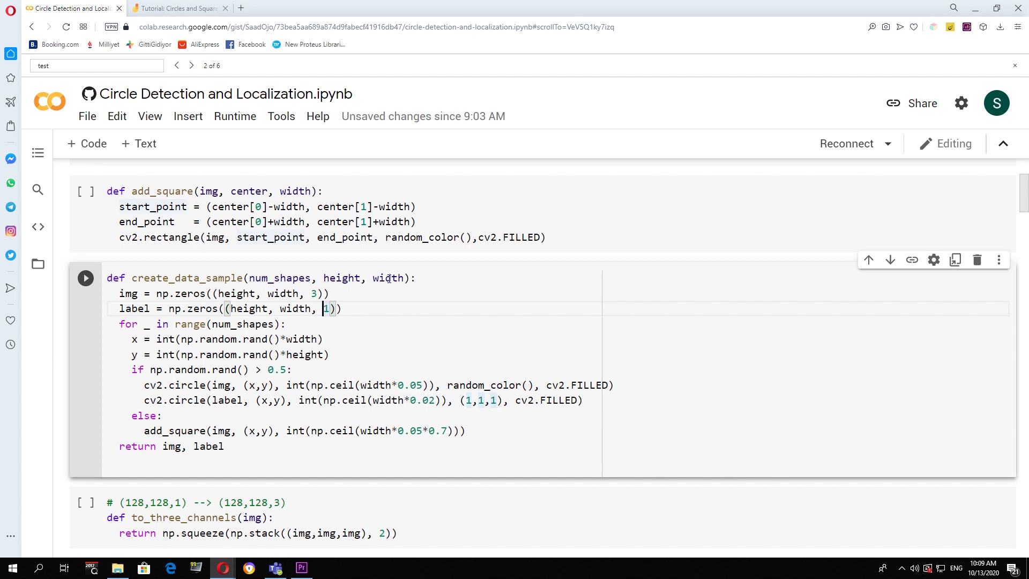
pyautogui.moveTo(103, 302)
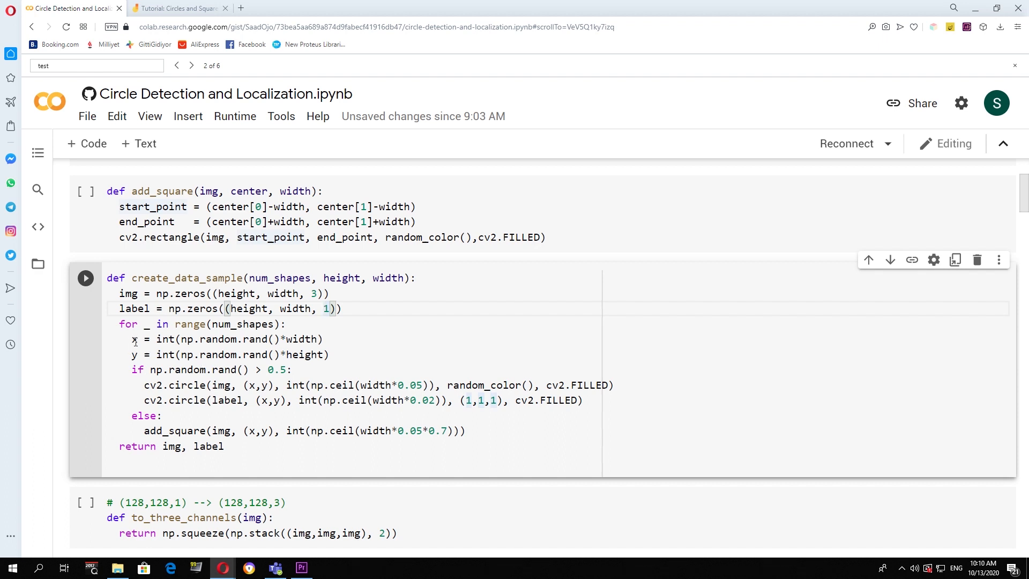
pyautogui.moveTo(197, 366)
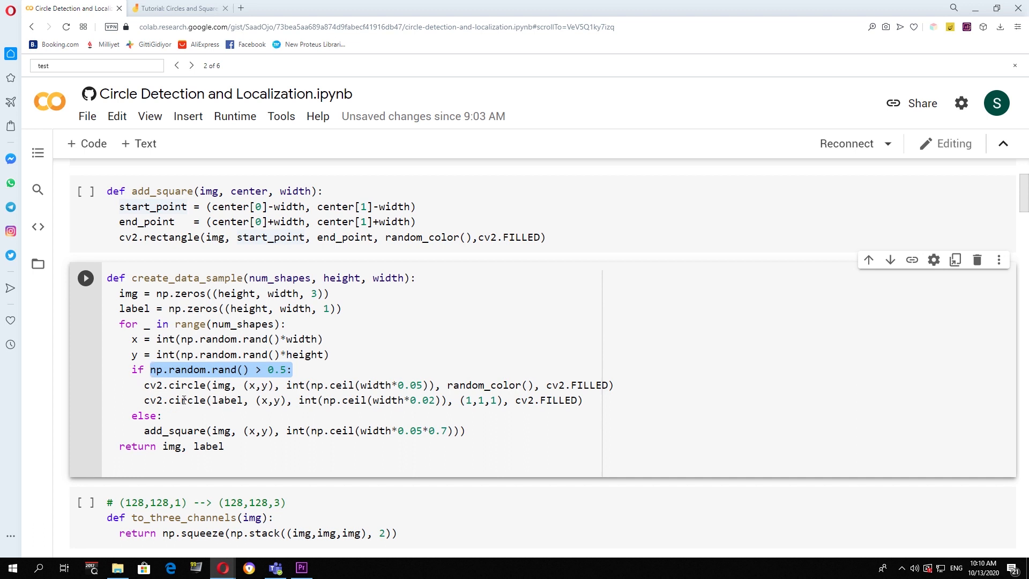
pyautogui.moveTo(187, 385)
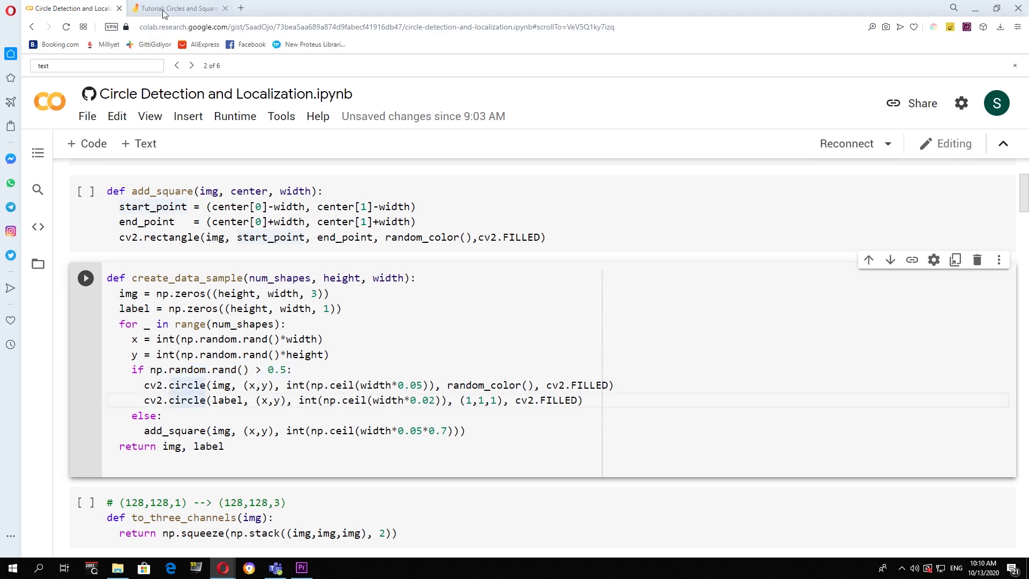
pyautogui.click(177, 9)
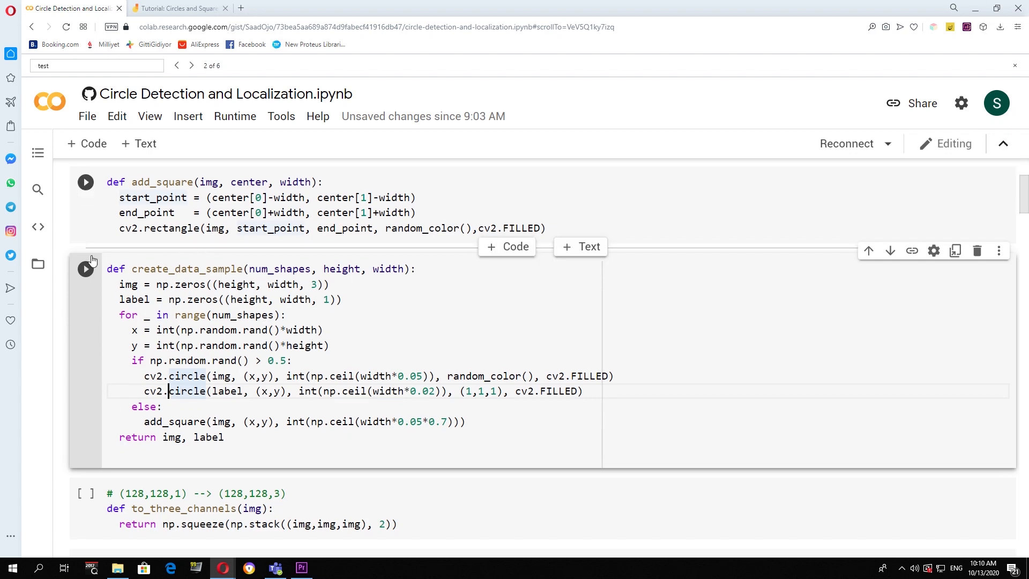
# Step: Regenerate the random shapes sample and its circle-center mask four times in a row
pyautogui.scroll(-3)
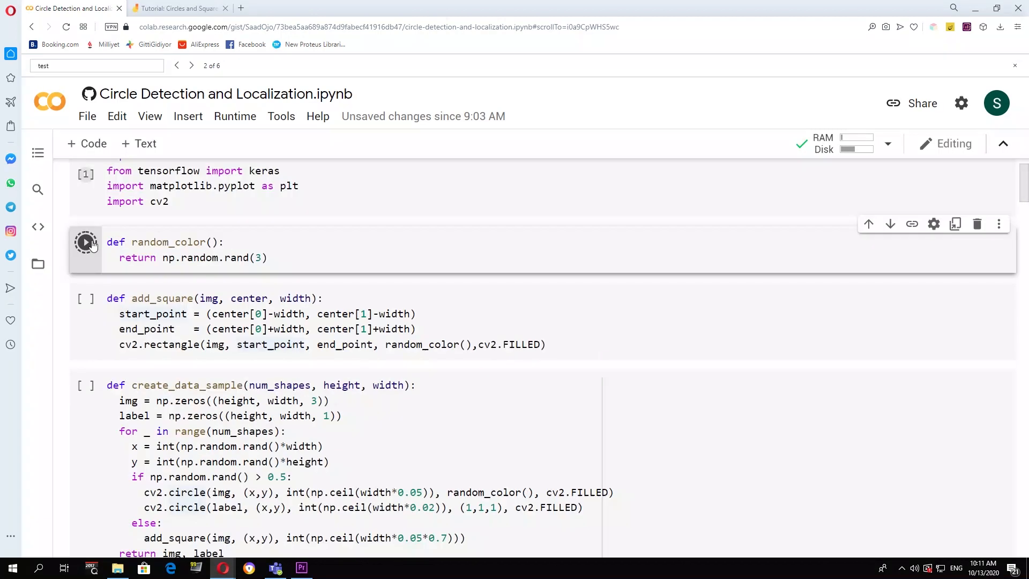
pyautogui.scroll(-3)
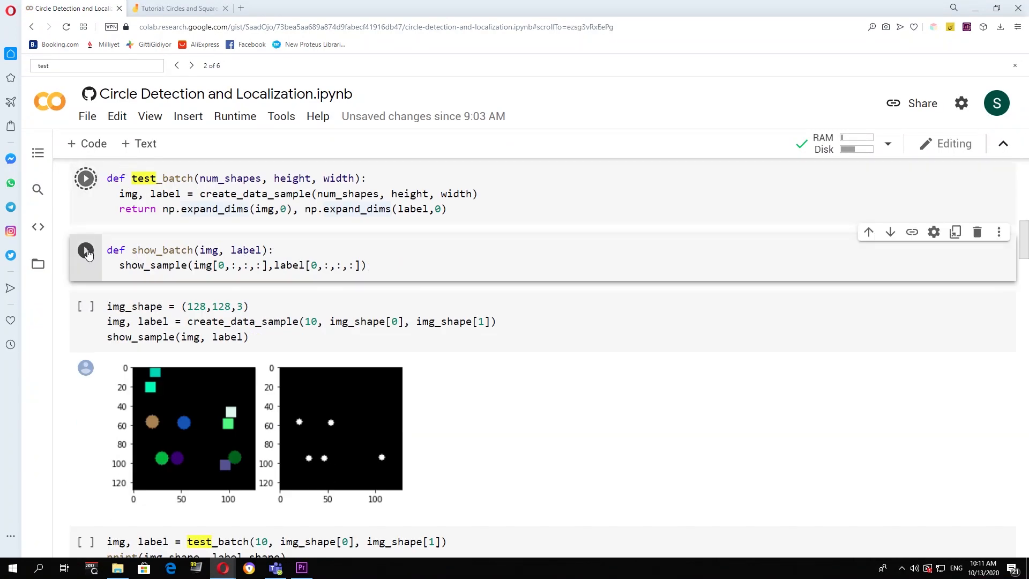
pyautogui.scroll(-3)
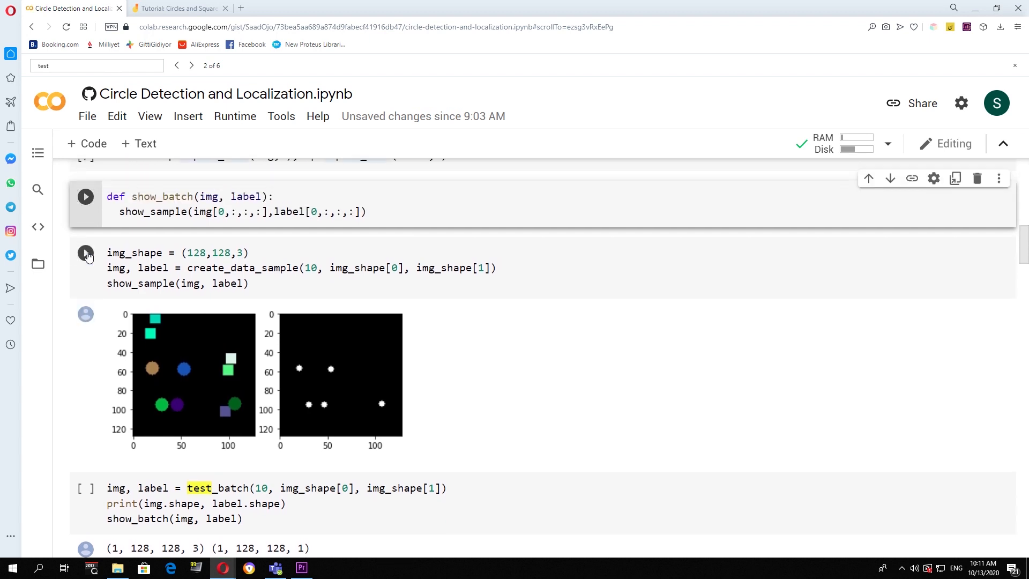
pyautogui.click(85, 253)
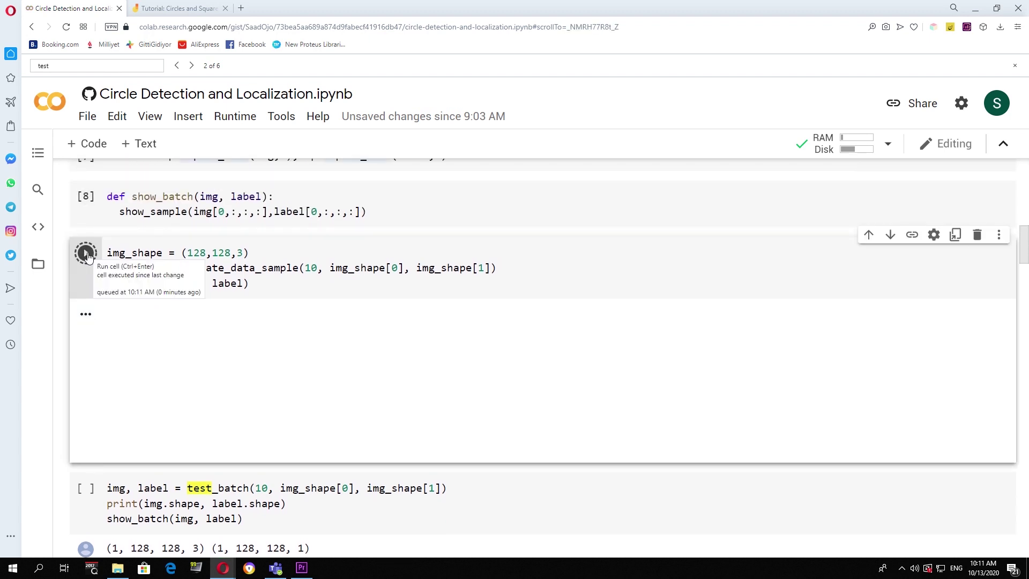
pyautogui.click(86, 252)
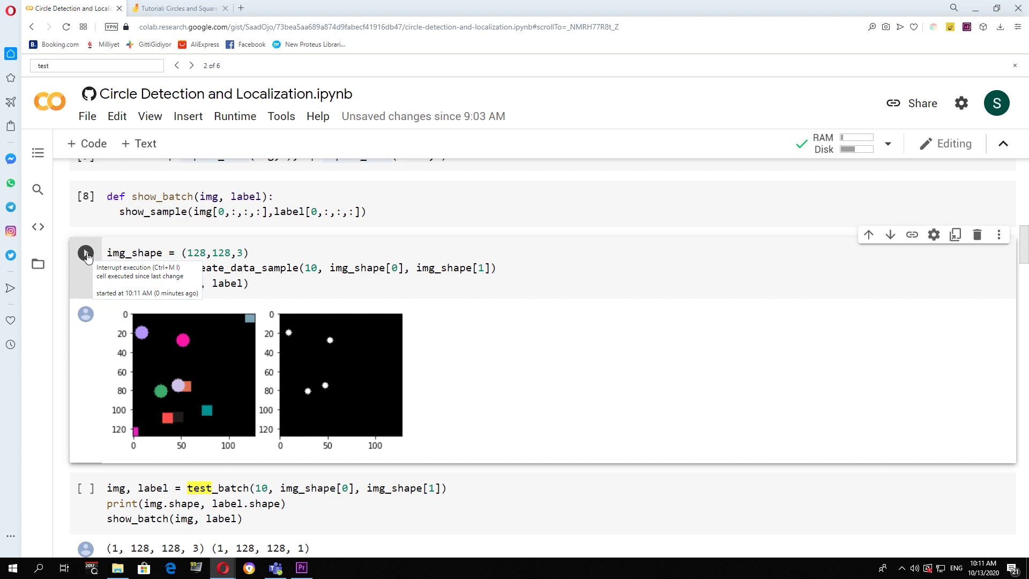
pyautogui.click(86, 253)
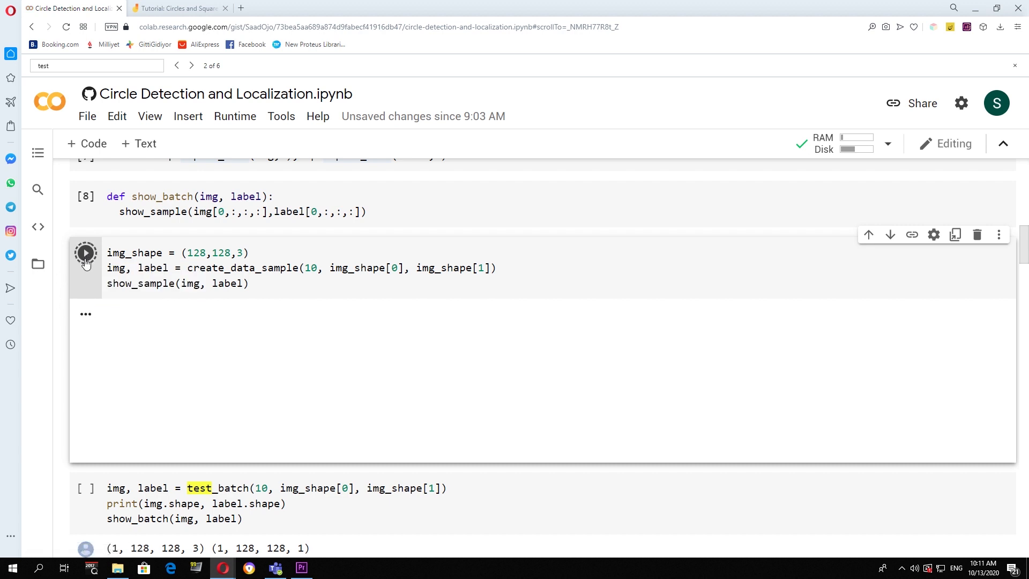
pyautogui.click(86, 252)
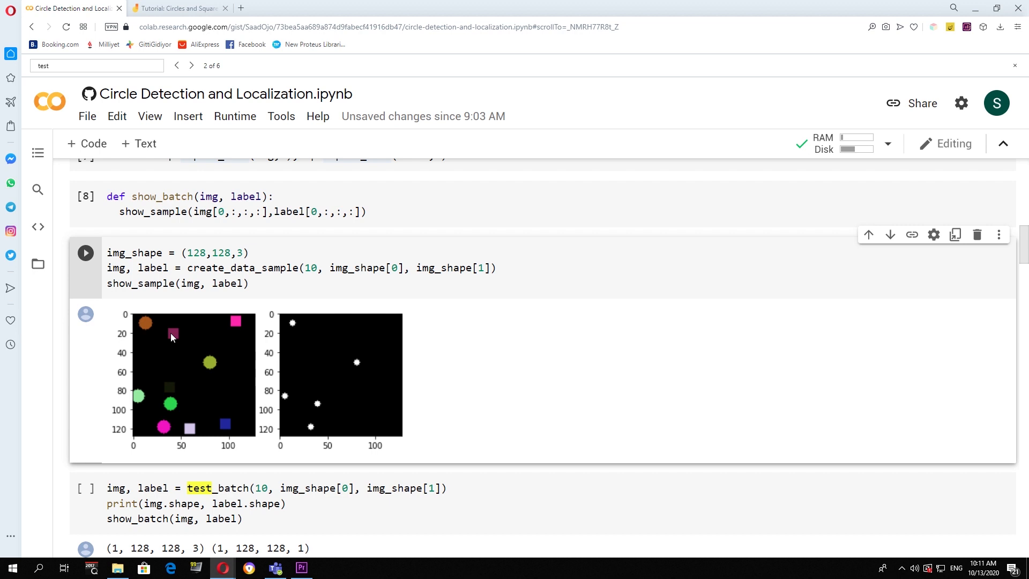
pyautogui.scroll(-3)
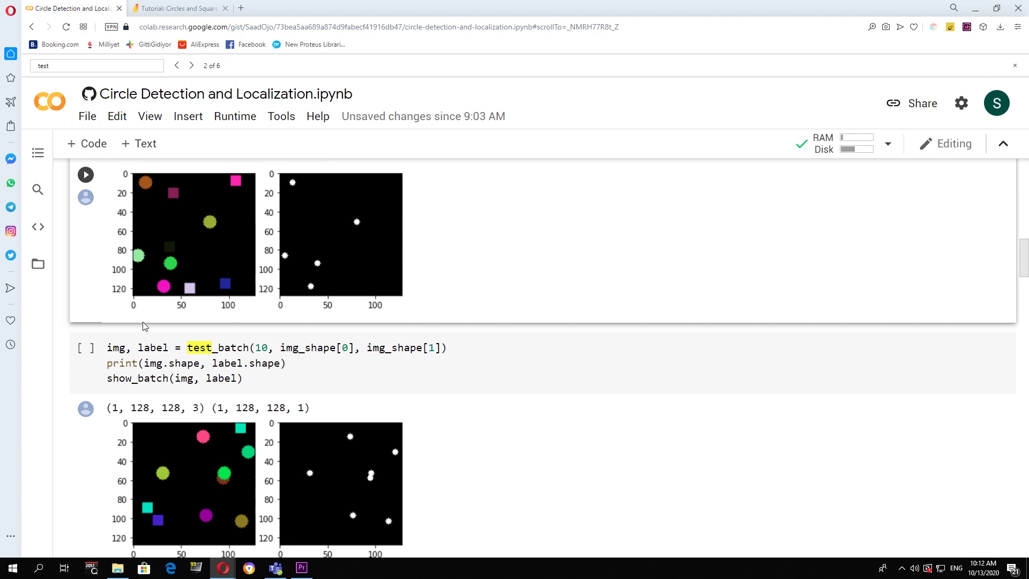
pyautogui.scroll(-3)
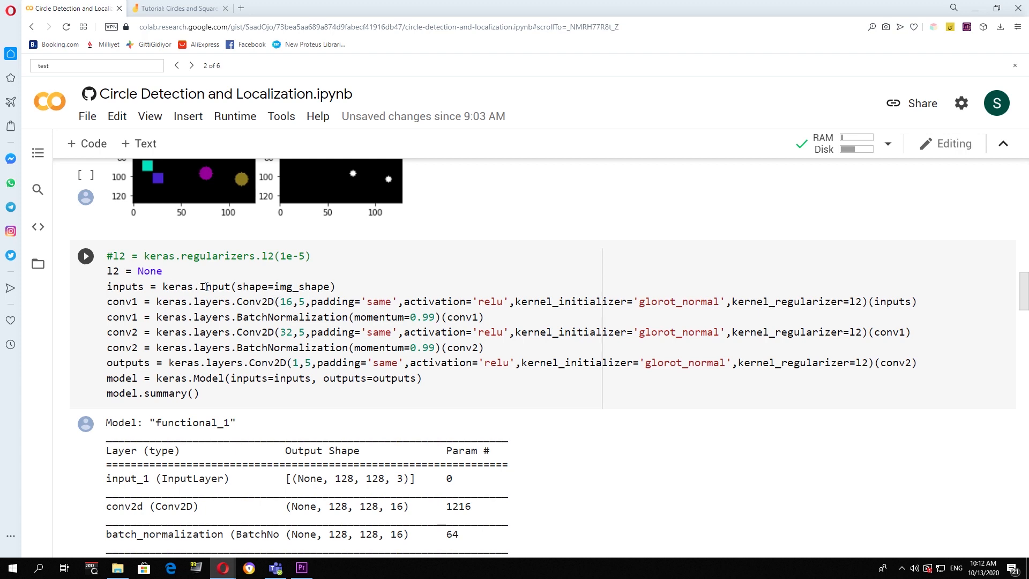
pyautogui.moveTo(234, 286)
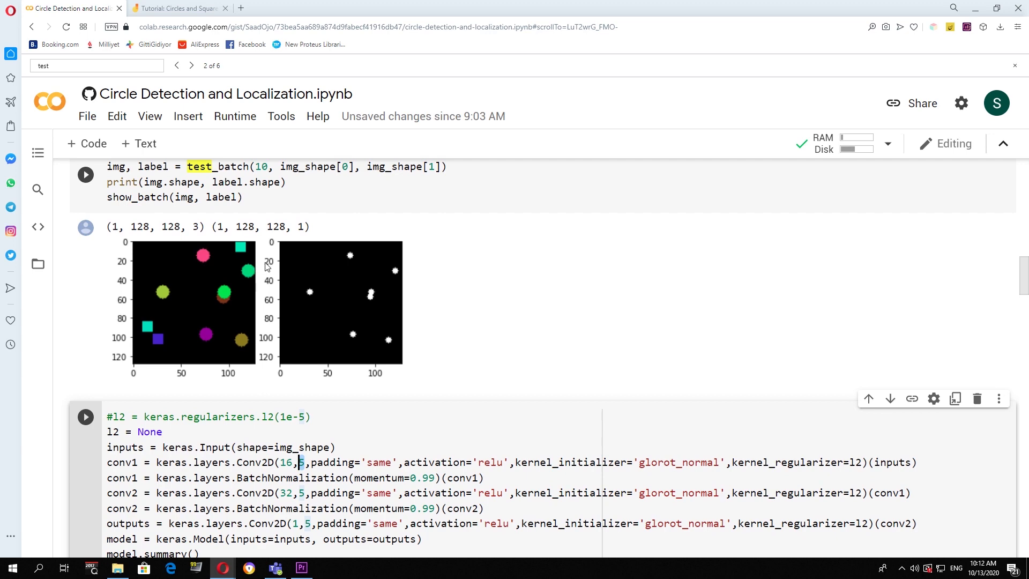
pyautogui.moveTo(242, 258)
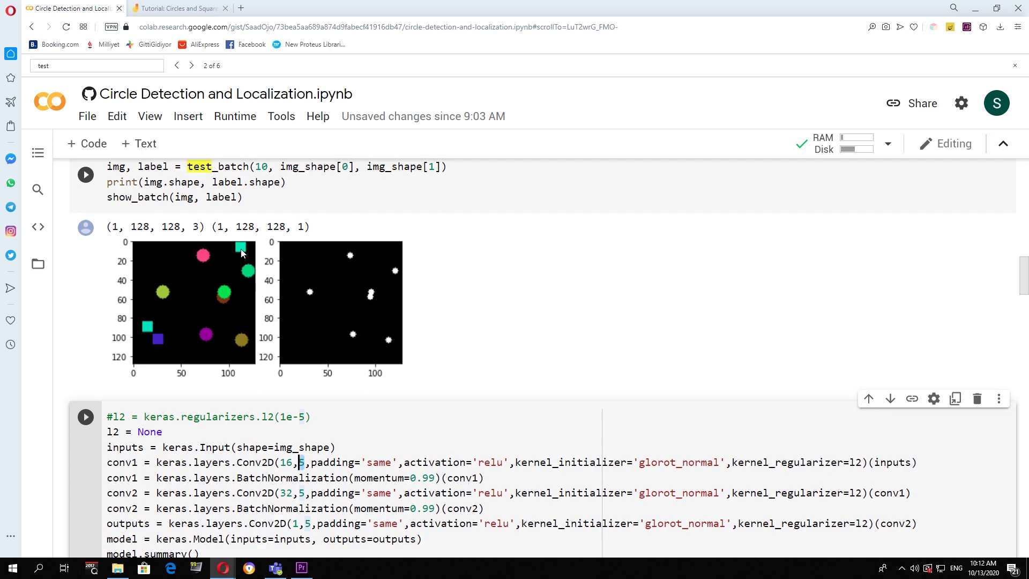
pyautogui.scroll(-3)
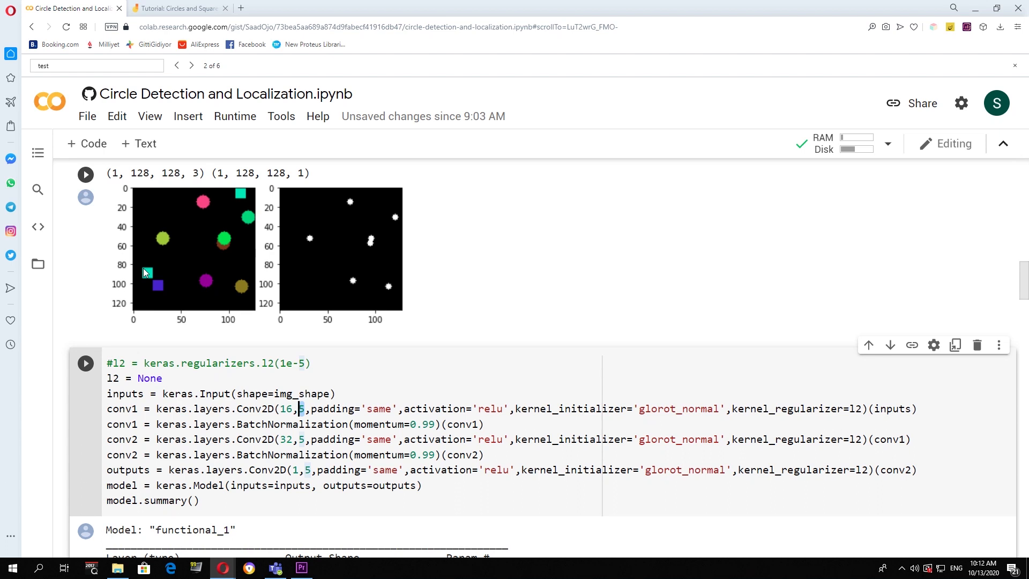
pyautogui.scroll(-3)
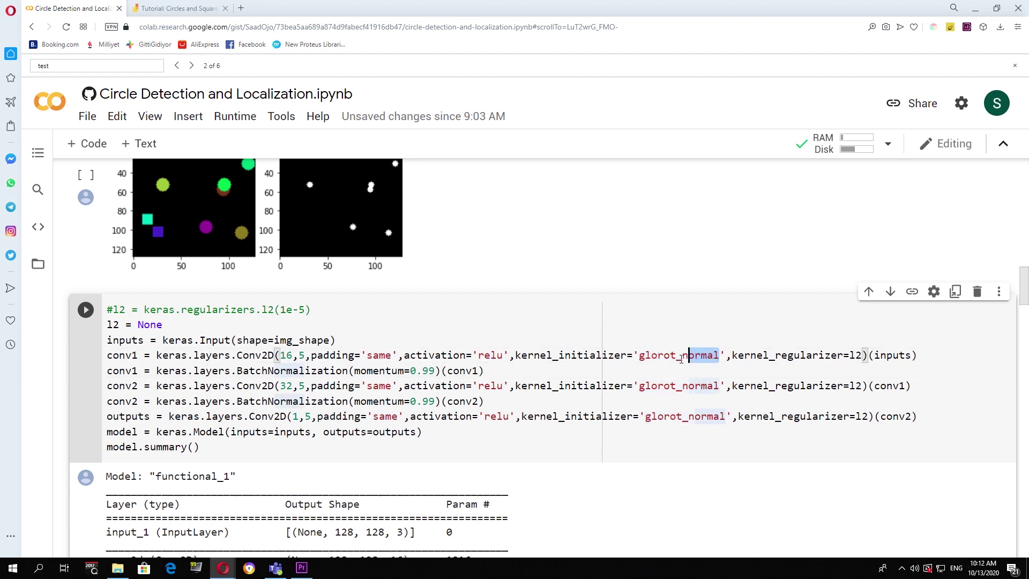
pyautogui.doubleClick(676, 355)
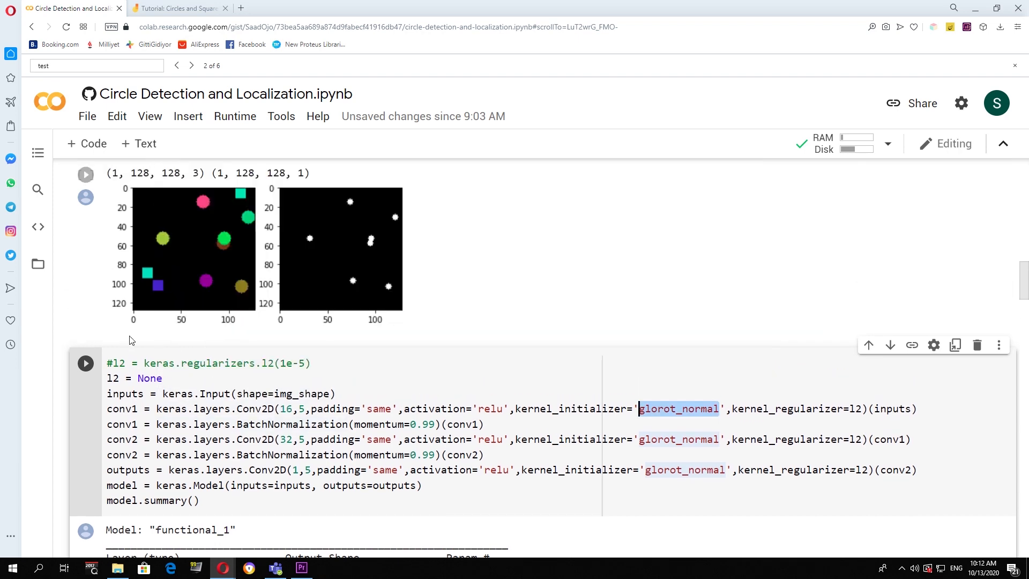
pyautogui.moveTo(170, 316)
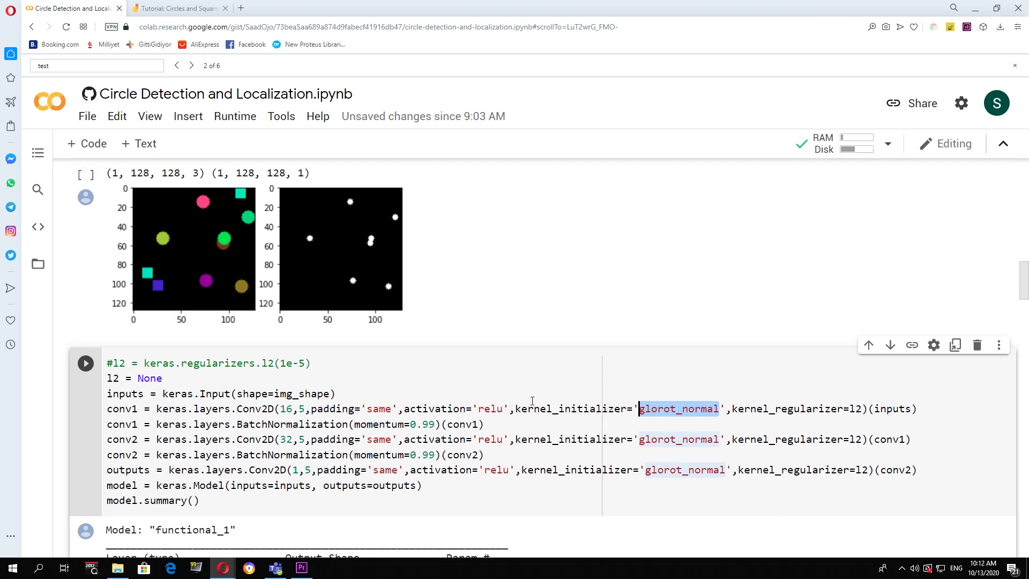
pyautogui.moveTo(600, 408)
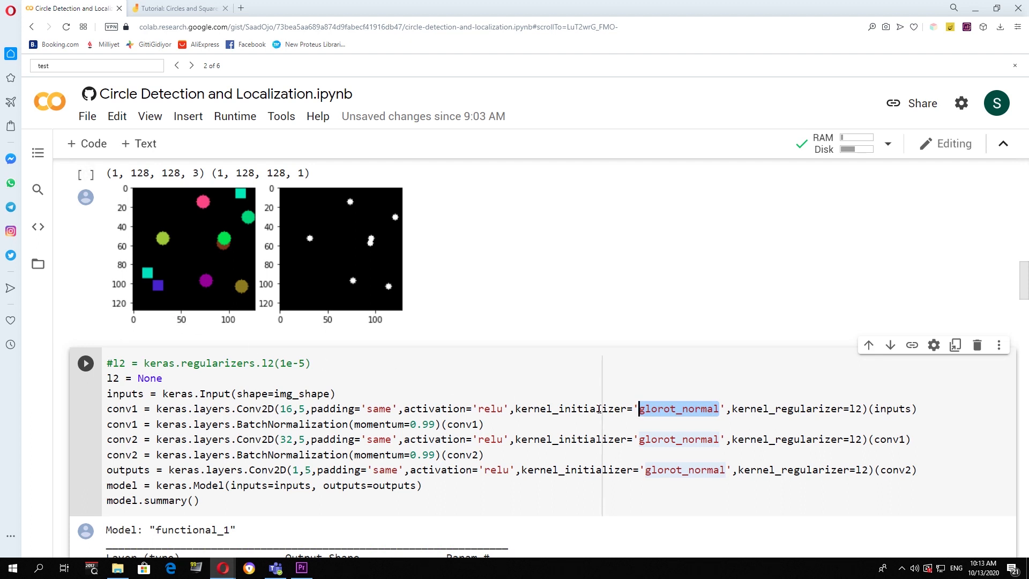
pyautogui.scroll(-3)
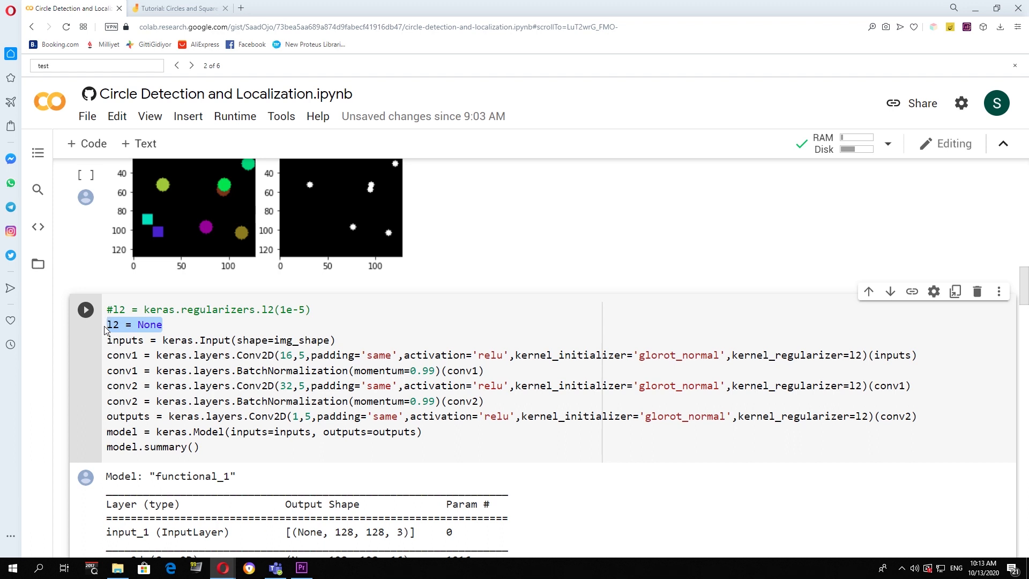
pyautogui.scroll(-3)
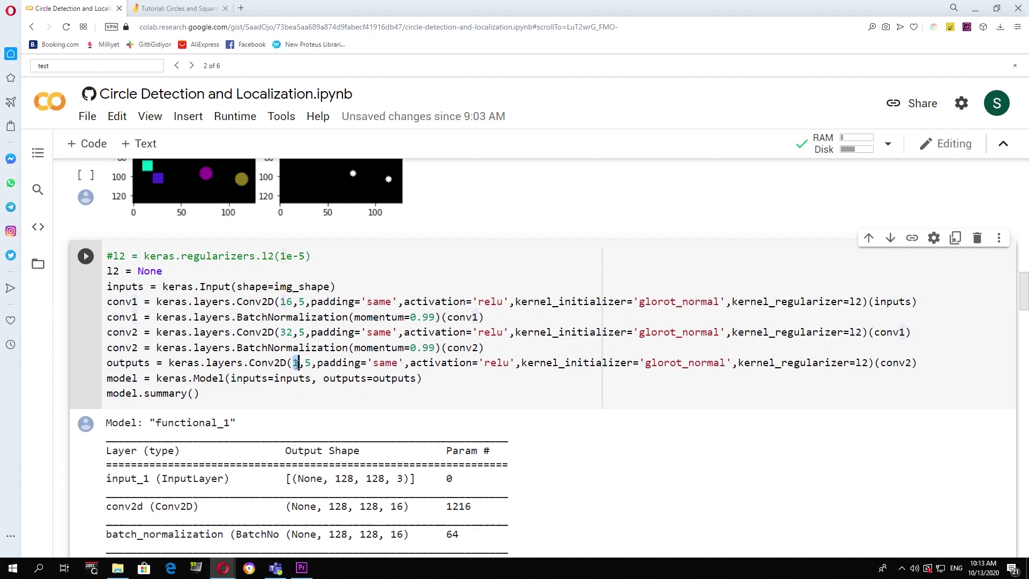
pyautogui.click(85, 256)
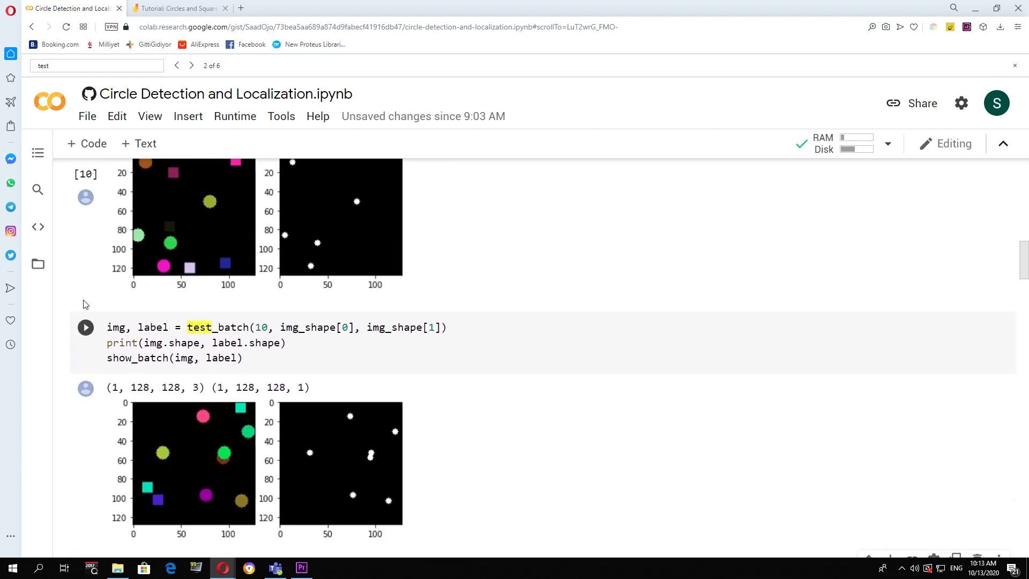
# Step: Regenerate the test batch and move on to the model summary and squared-difference loss cells
pyautogui.click(86, 328)
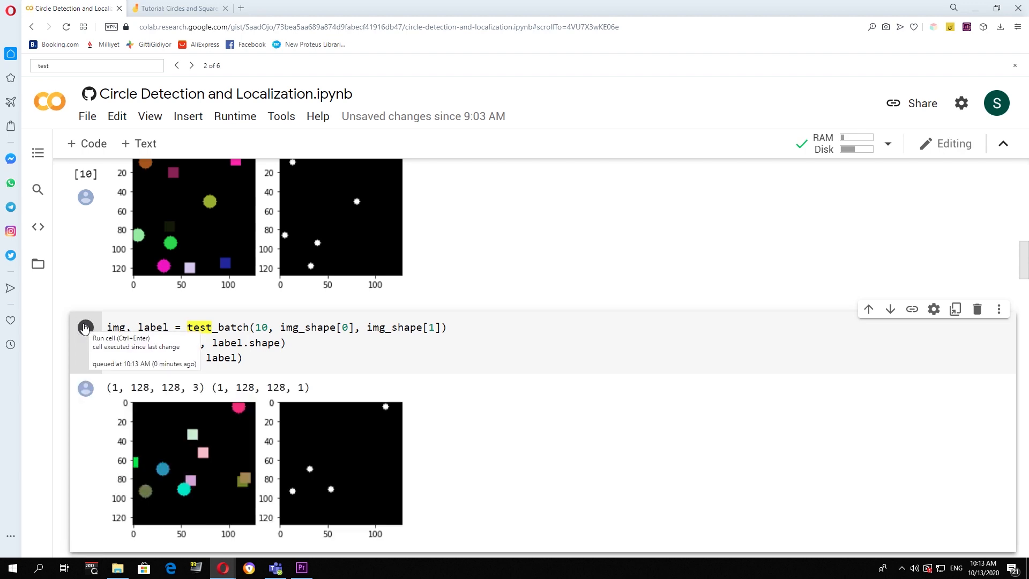
pyautogui.scroll(-3)
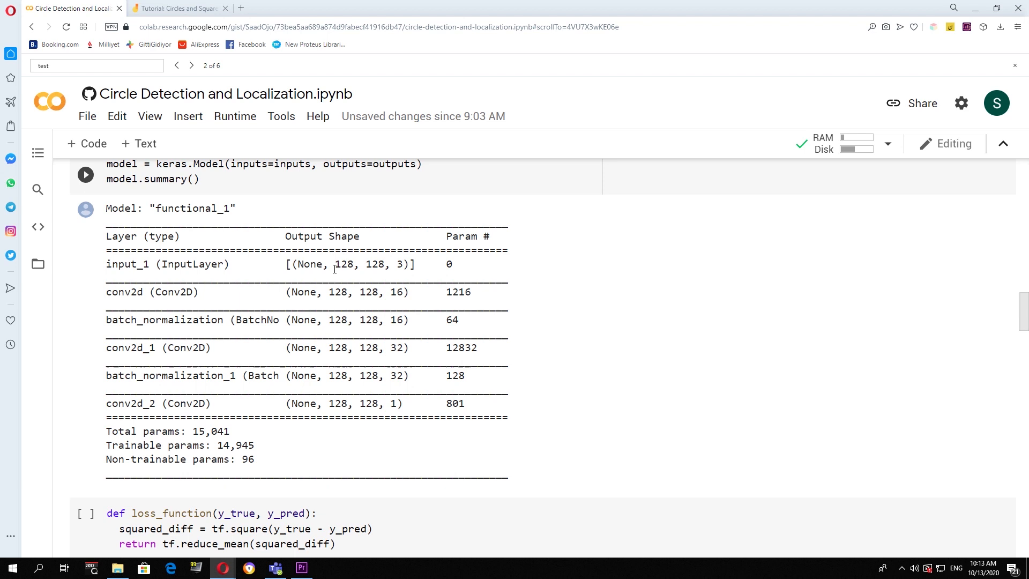
pyautogui.moveTo(334, 263); pyautogui.dragTo(404, 264)
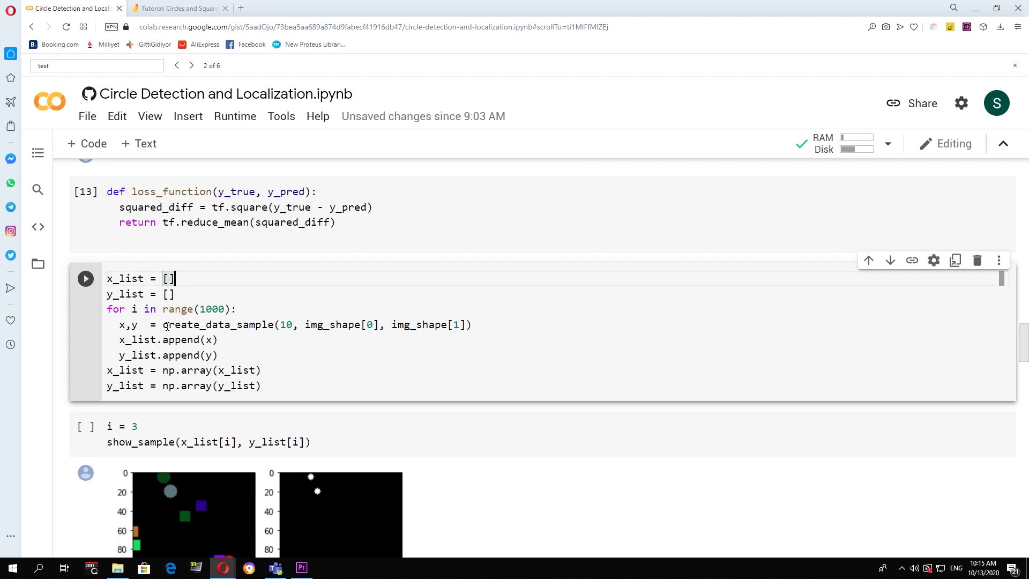
# Step: Generate the 1000 training images and masks, then display sample number 3 with its mask
pyautogui.doubleClick(213, 324)
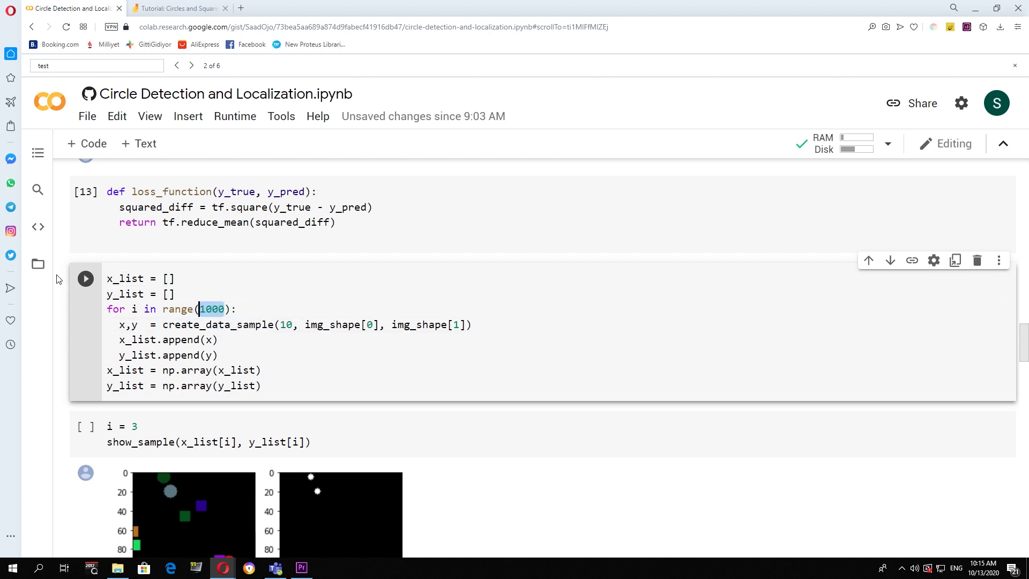
pyautogui.click(86, 278)
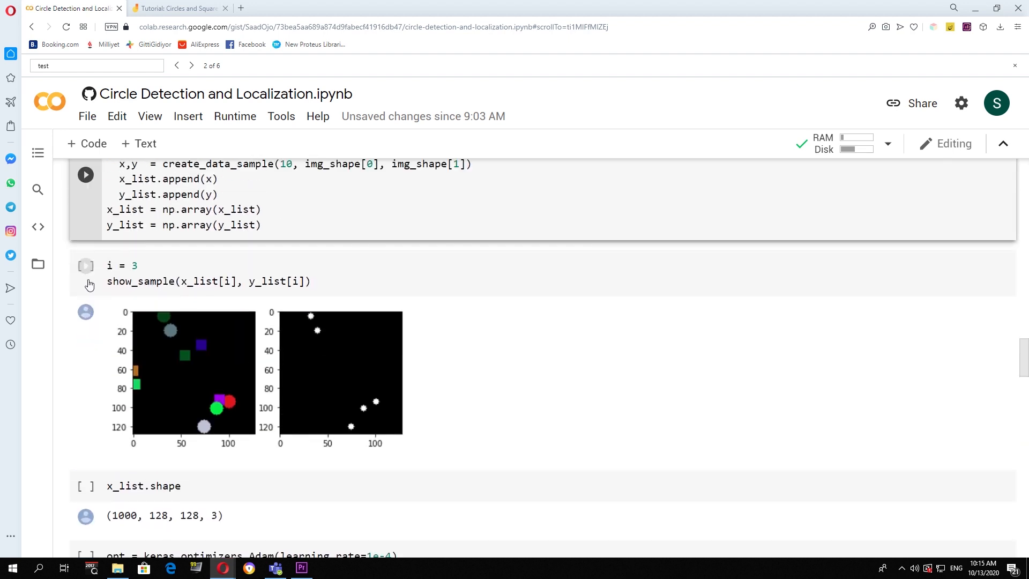
pyautogui.click(85, 265)
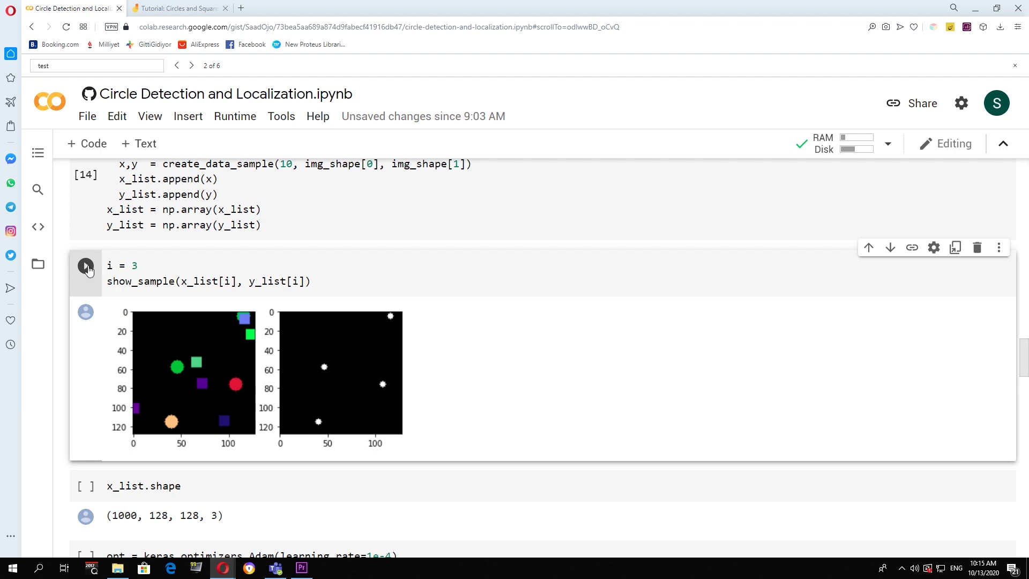
pyautogui.moveTo(86, 266)
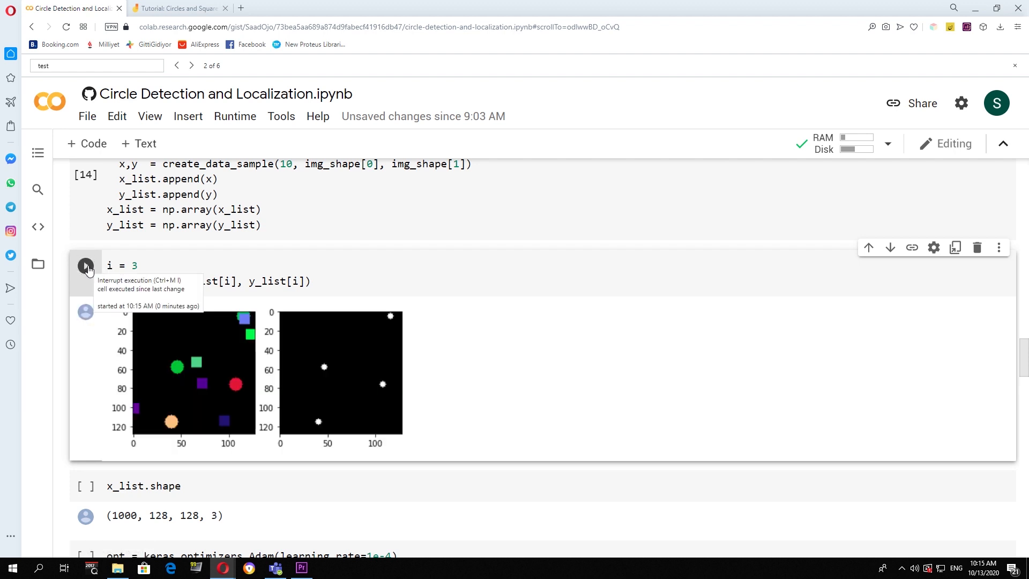
pyautogui.moveTo(166, 330)
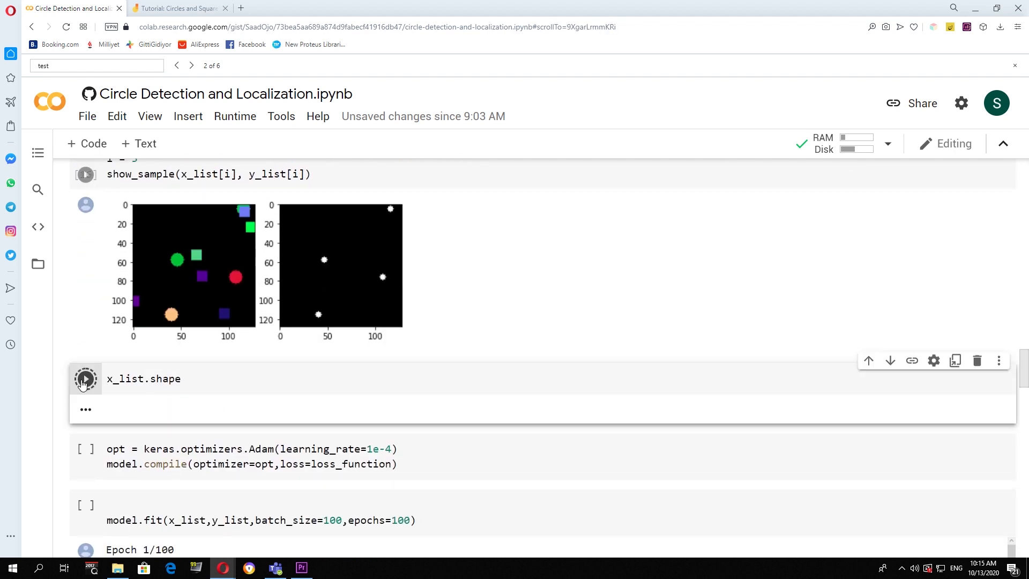
# Step: Check x_list.shape is (1000, 128, 128, 3) and move down to the Adam optimizer compile cell
pyautogui.click(86, 379)
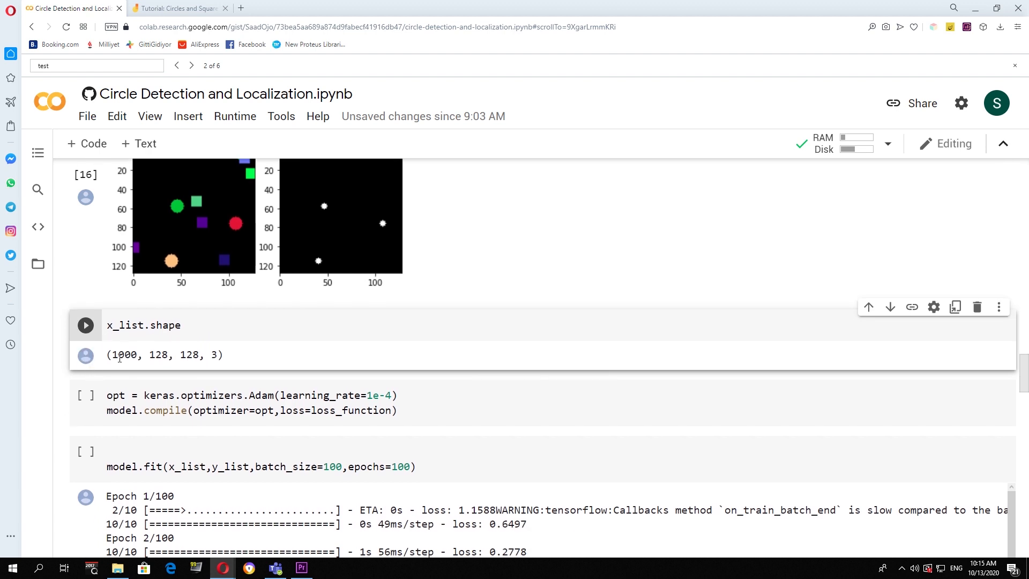
pyautogui.doubleClick(123, 354)
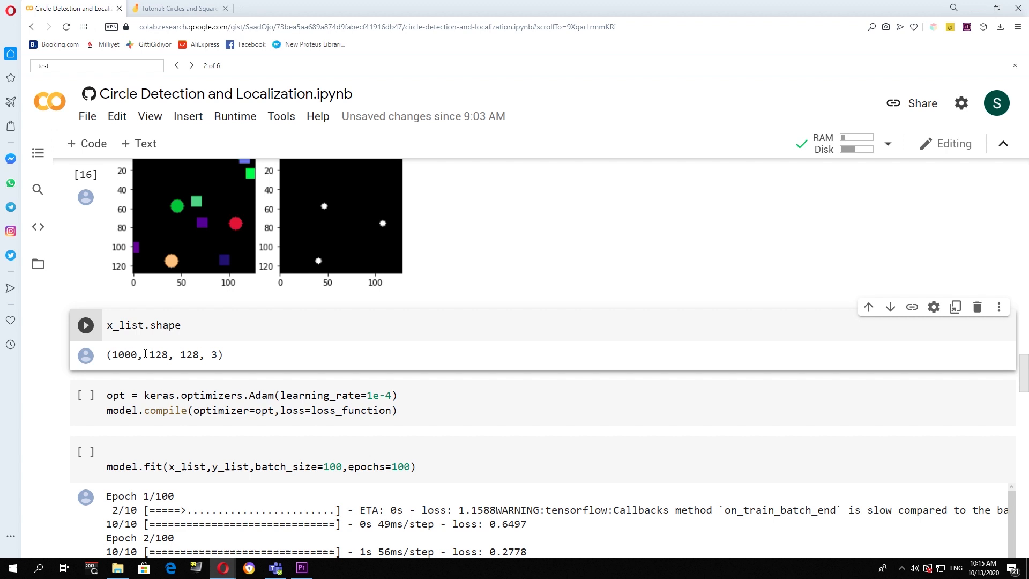
pyautogui.scroll(-3)
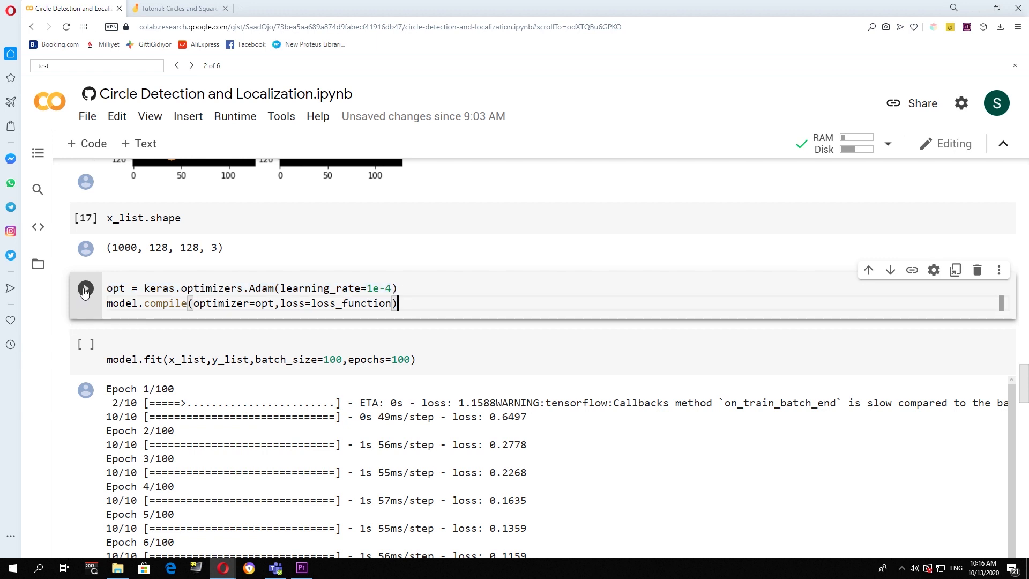
pyautogui.moveTo(86, 290)
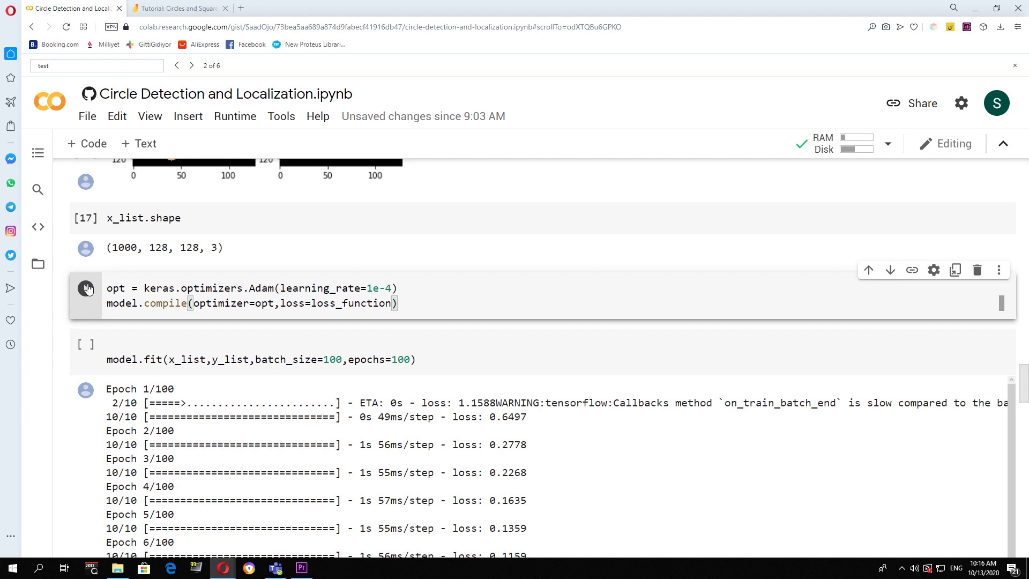
pyautogui.moveTo(87, 288)
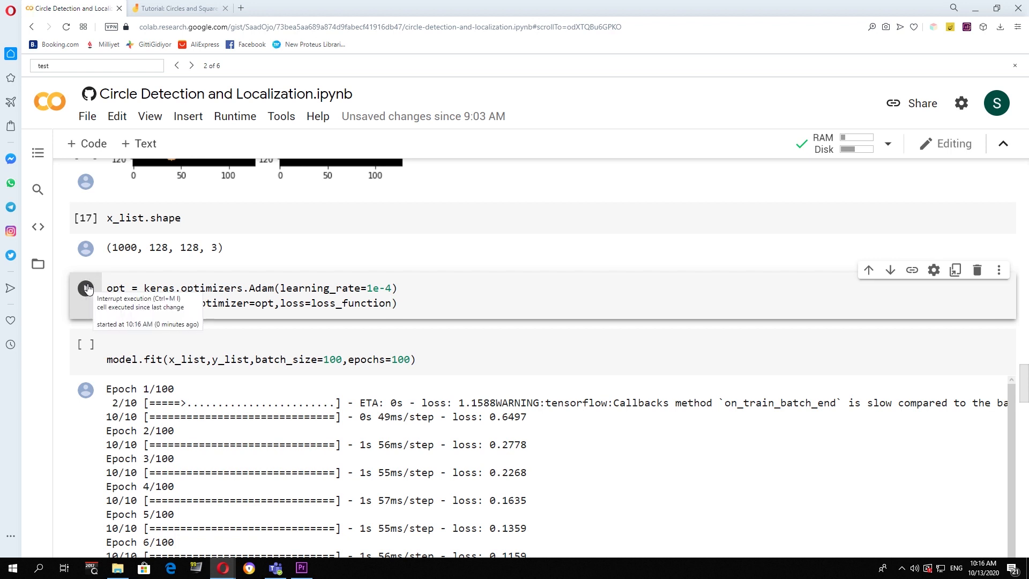
pyautogui.scroll(-3)
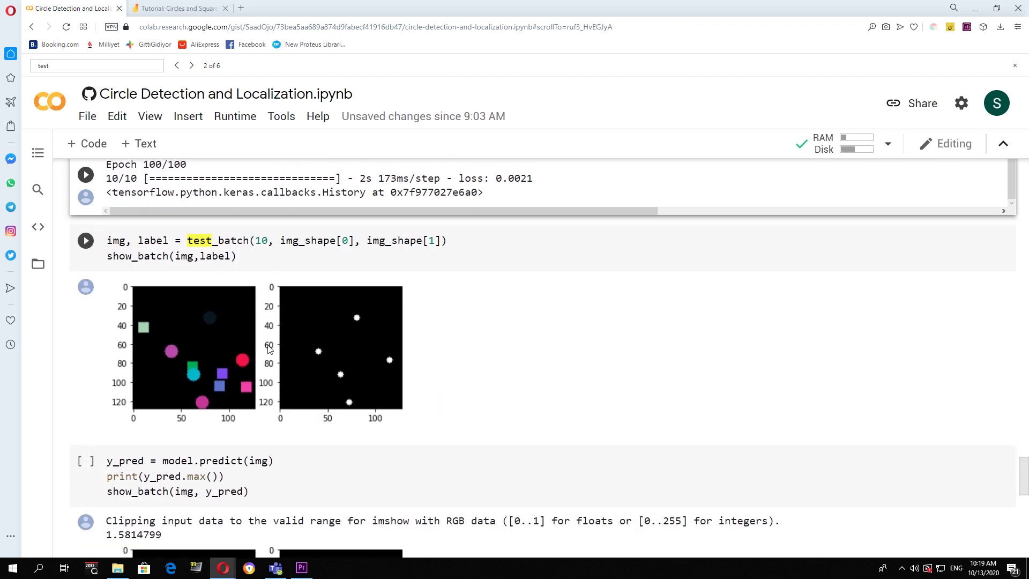
# Step: Generate two fresh test batches showing the shapes image beside its true circle-center mask
pyautogui.click(86, 240)
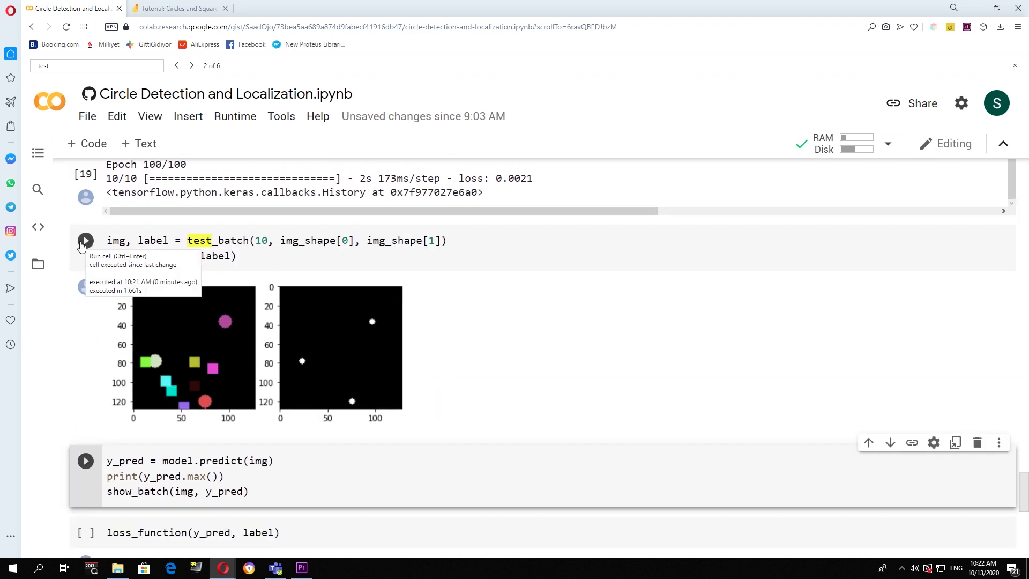
pyautogui.click(85, 240)
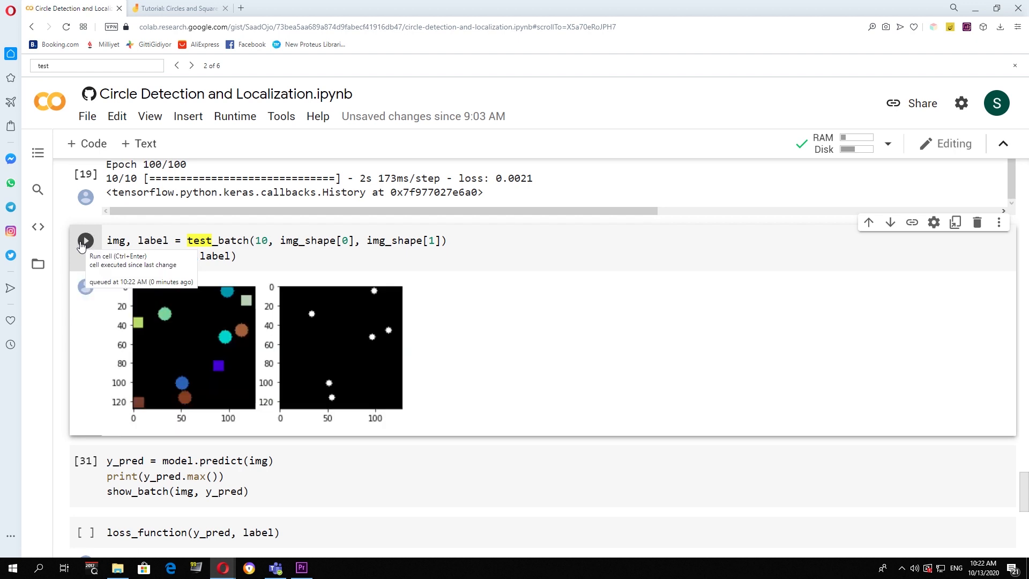
pyautogui.moveTo(71, 250)
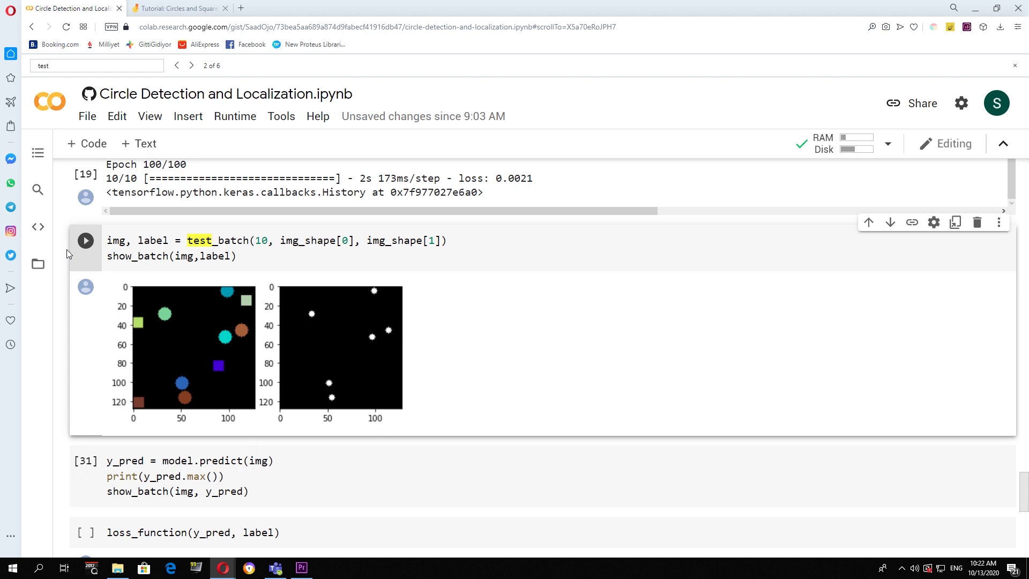
pyautogui.moveTo(311, 285)
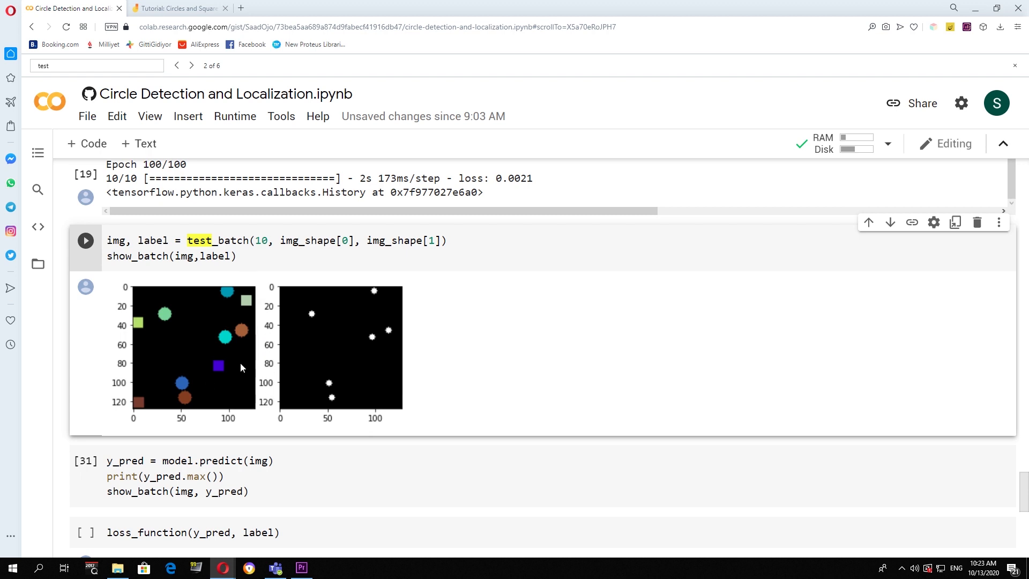
pyautogui.scroll(-3)
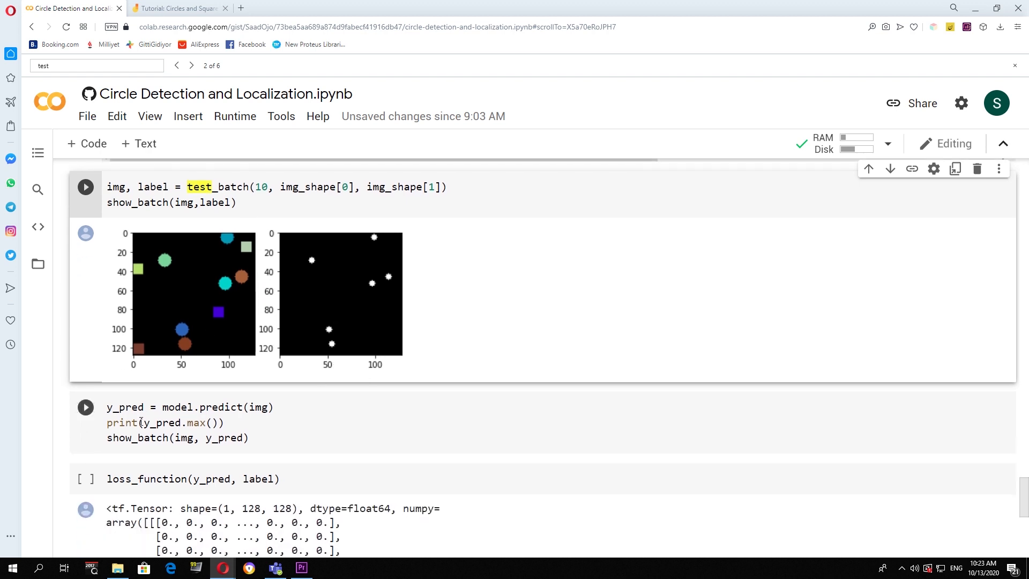
# Step: Run model.predict on the test batch, printing max 1.2475089 and showing the predicted circle mask
pyautogui.click(86, 407)
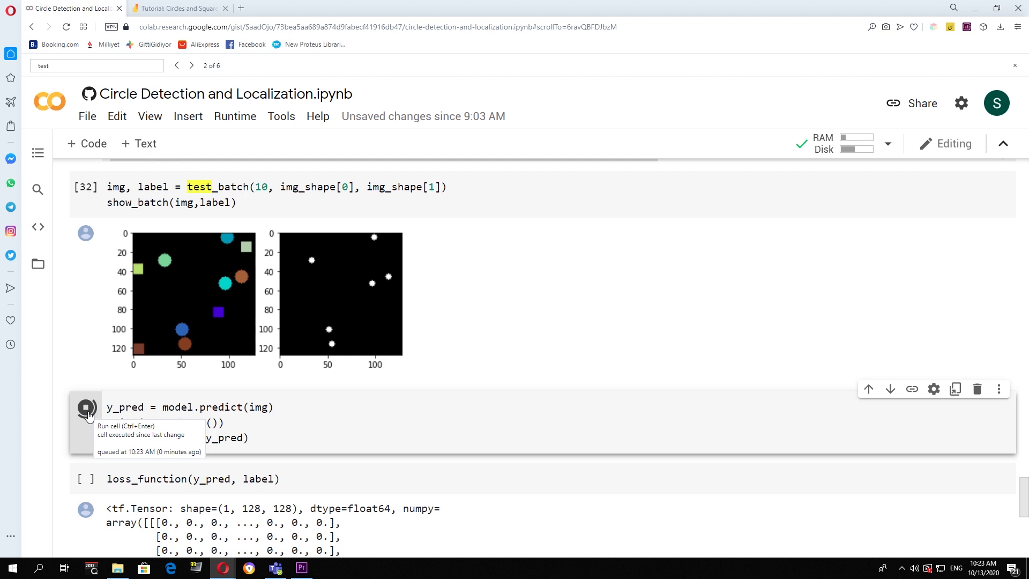
pyautogui.click(86, 407)
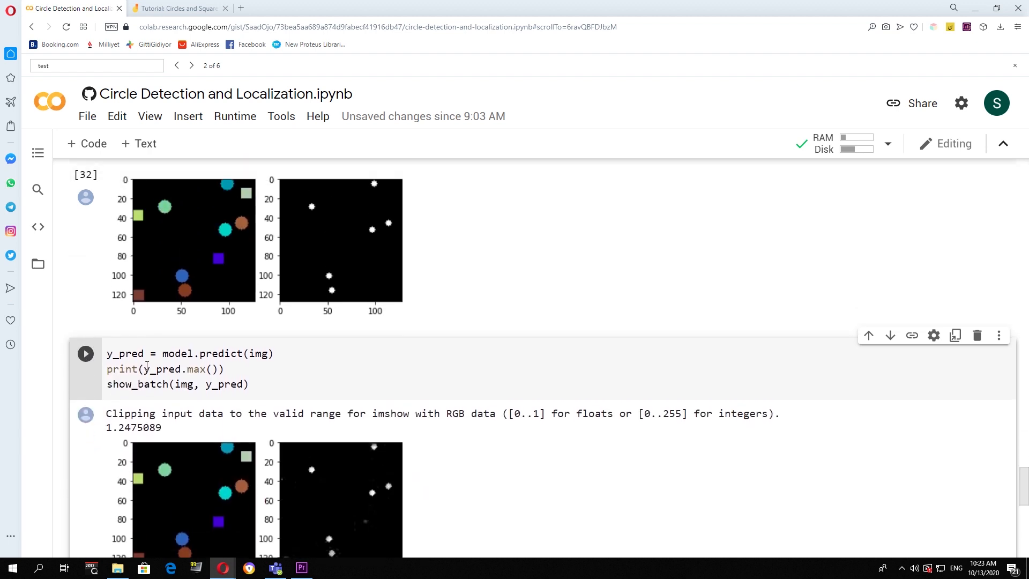
pyautogui.scroll(-3)
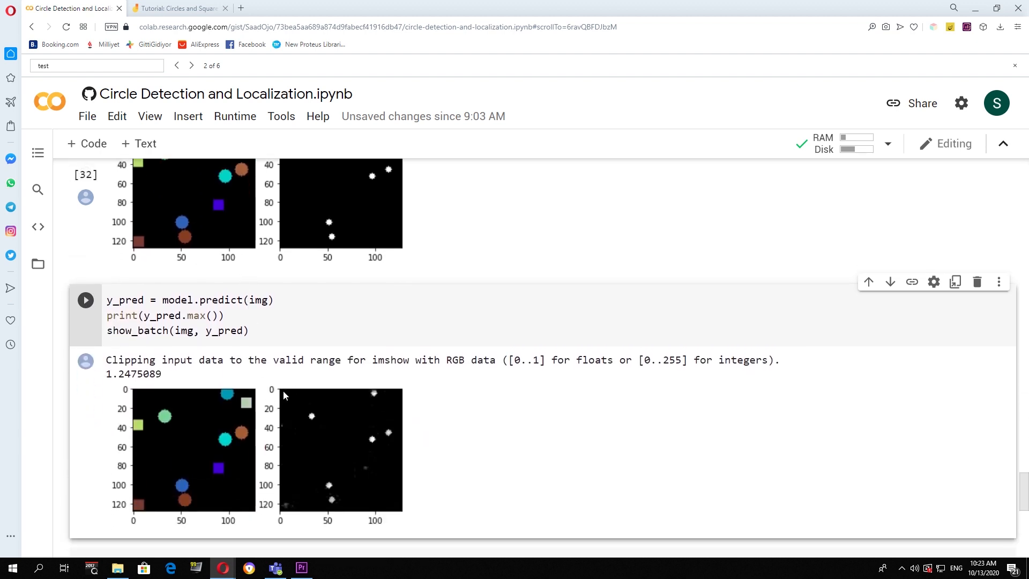
pyautogui.moveTo(405, 400)
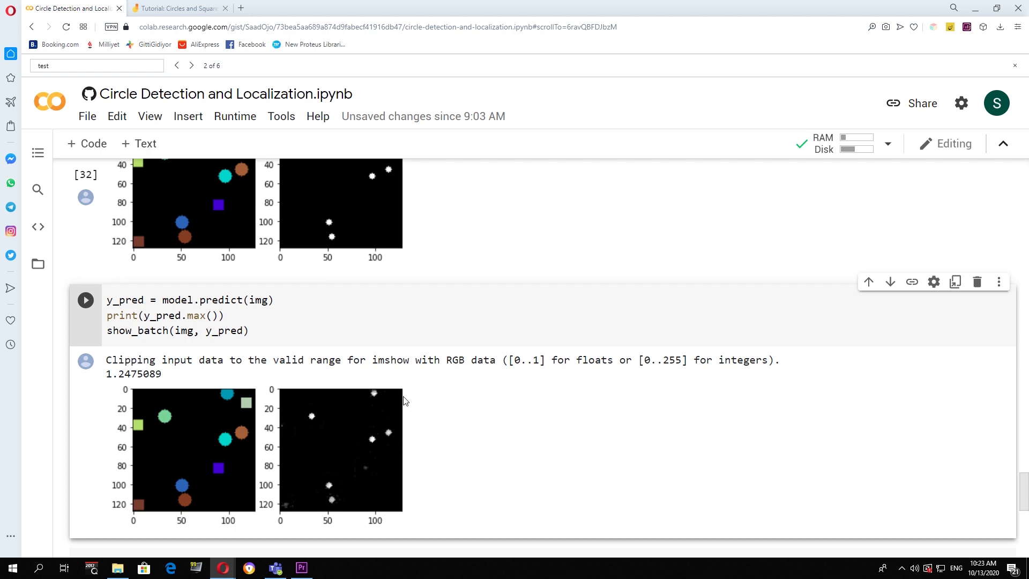
pyautogui.moveTo(141, 512)
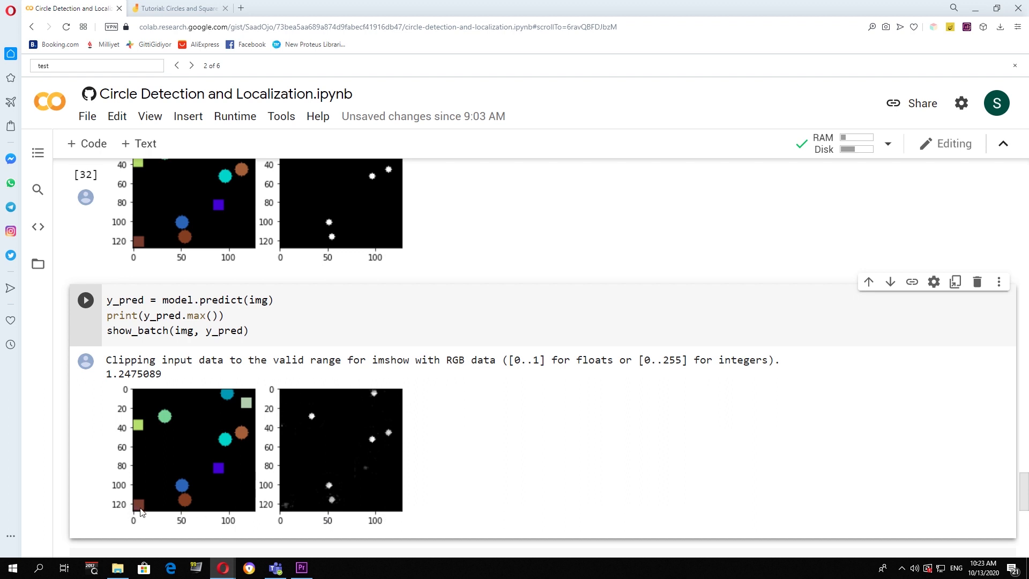
pyautogui.moveTo(366, 471)
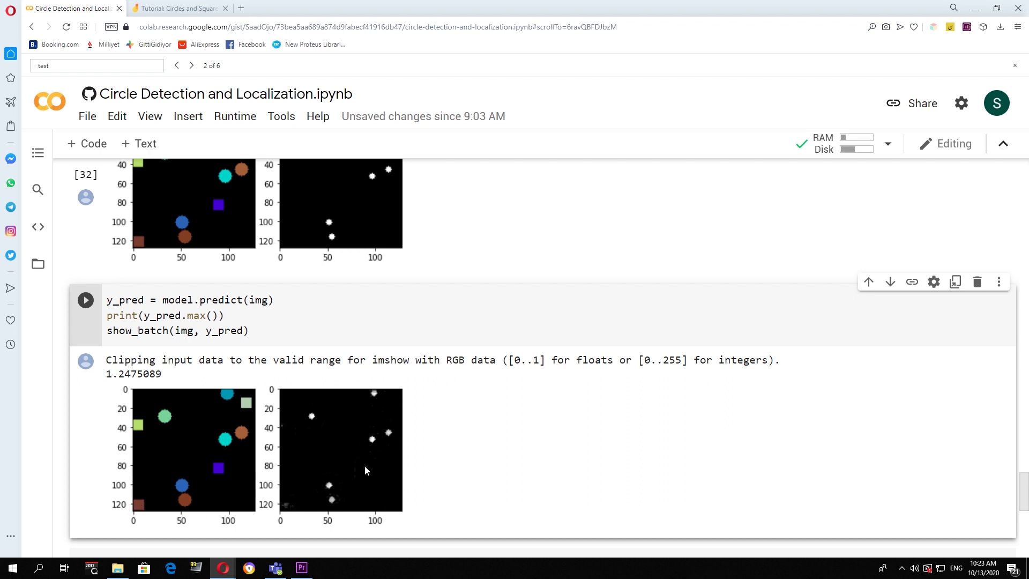
pyautogui.moveTo(366, 476)
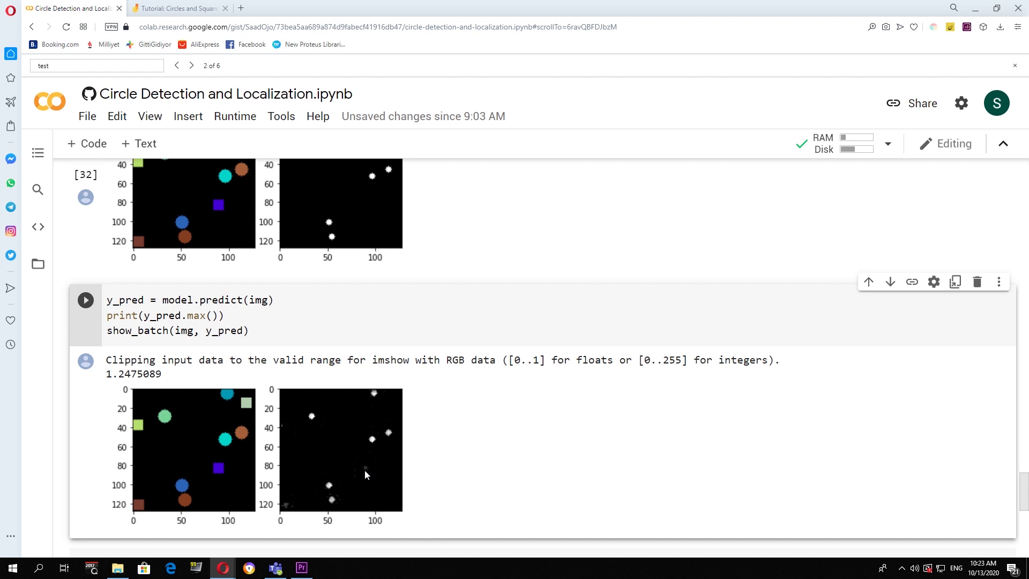
pyautogui.moveTo(328, 435)
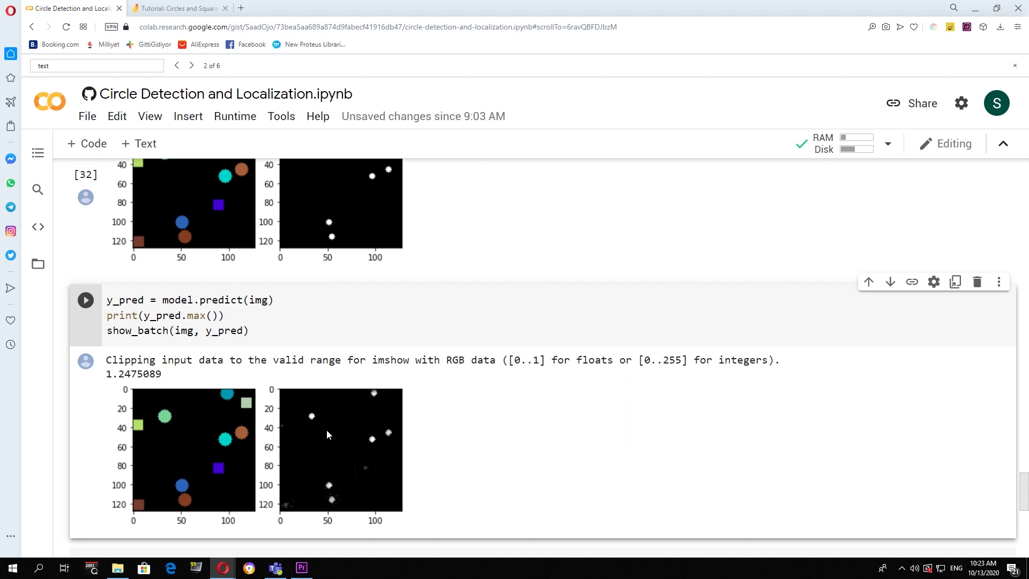